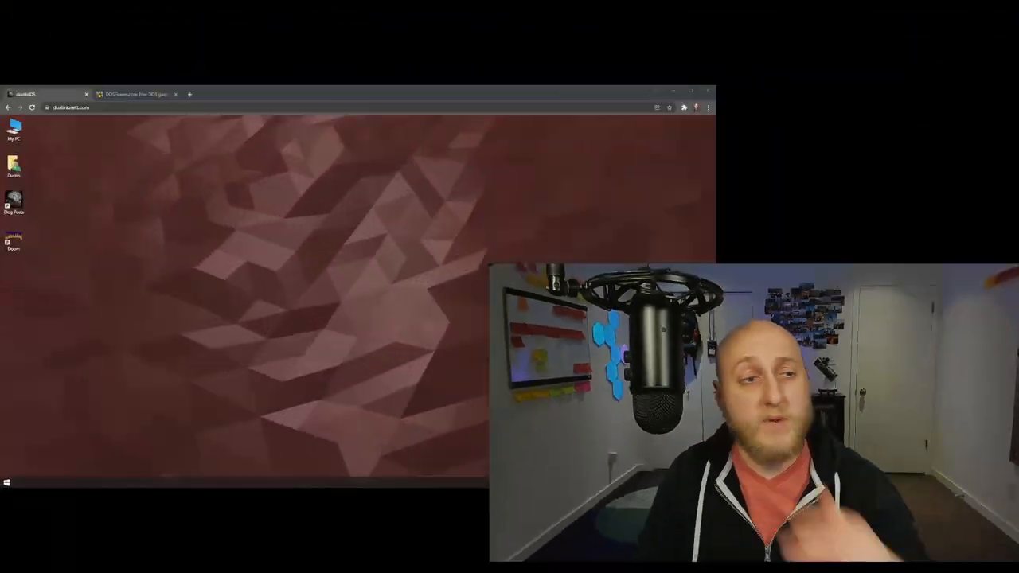
Step: Bring the js-dos v7 landing page tab to the front in Chrome
{"action": "left_click", "coordinate": [689, 89]}
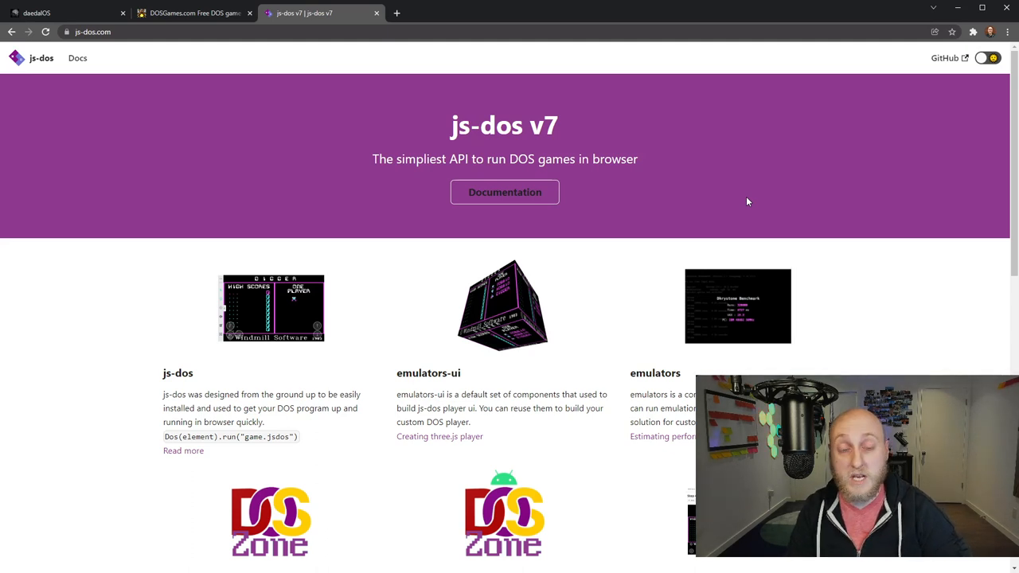
{"action": "mouse_move", "coordinate": [846, 242]}
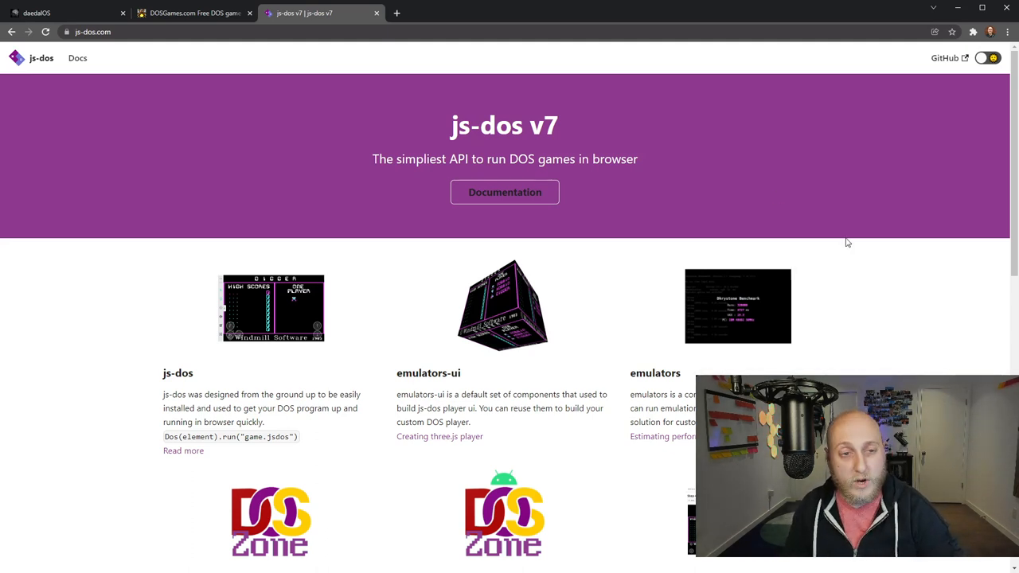
{"action": "mouse_move", "coordinate": [366, 176]}
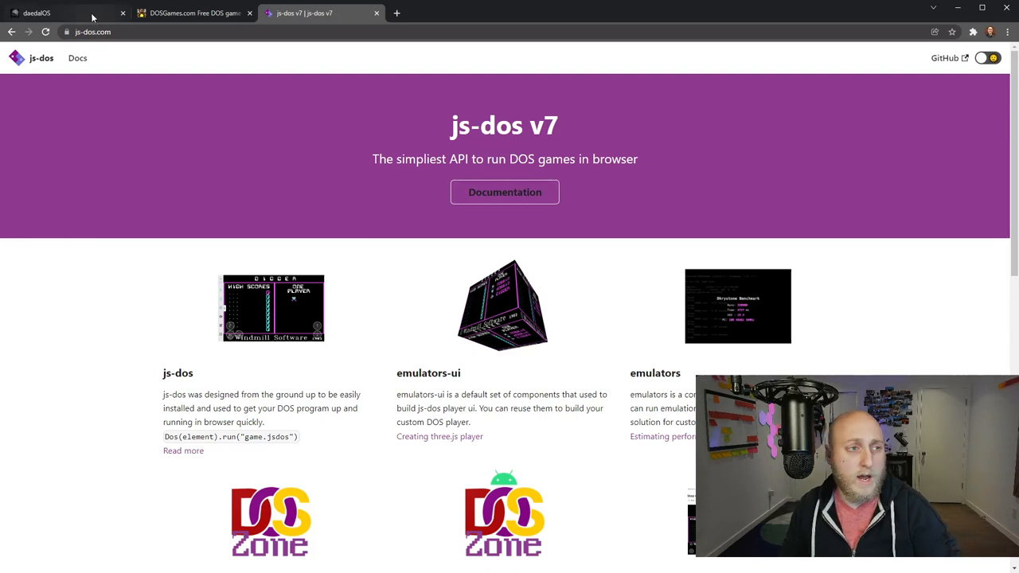
{"action": "left_click", "coordinate": [56, 13]}
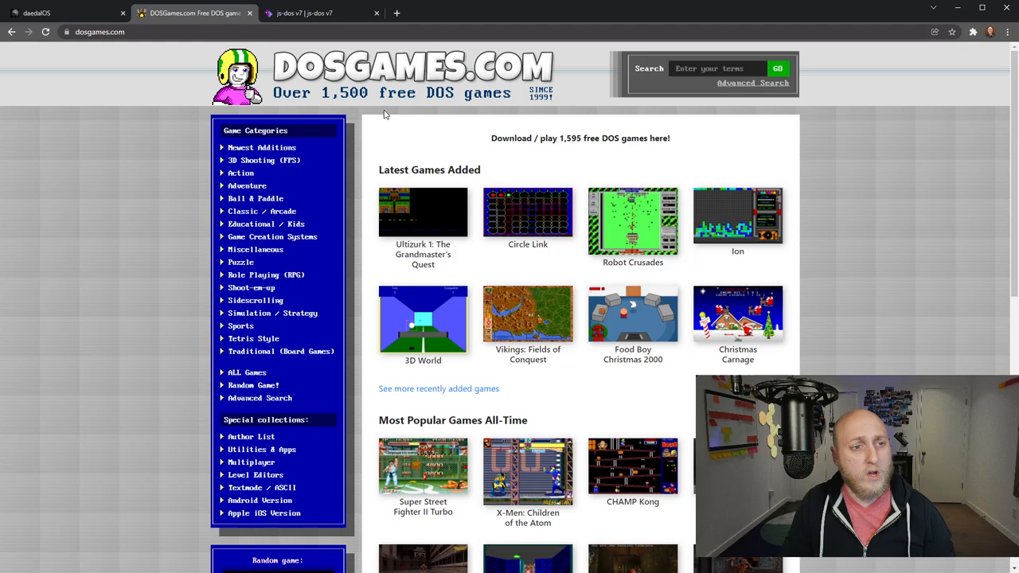
{"action": "mouse_move", "coordinate": [603, 162]}
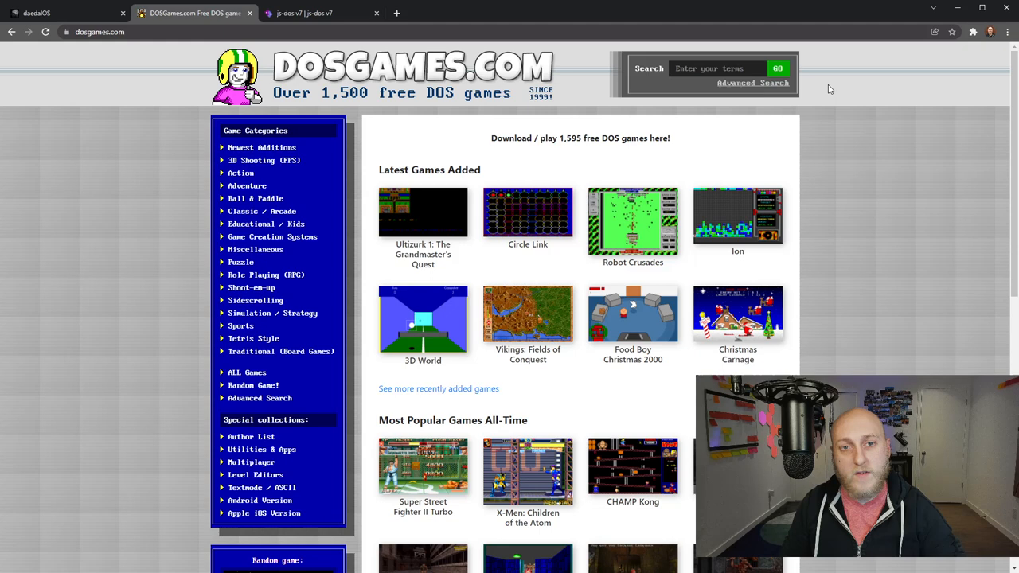
{"action": "mouse_move", "coordinate": [967, 126]}
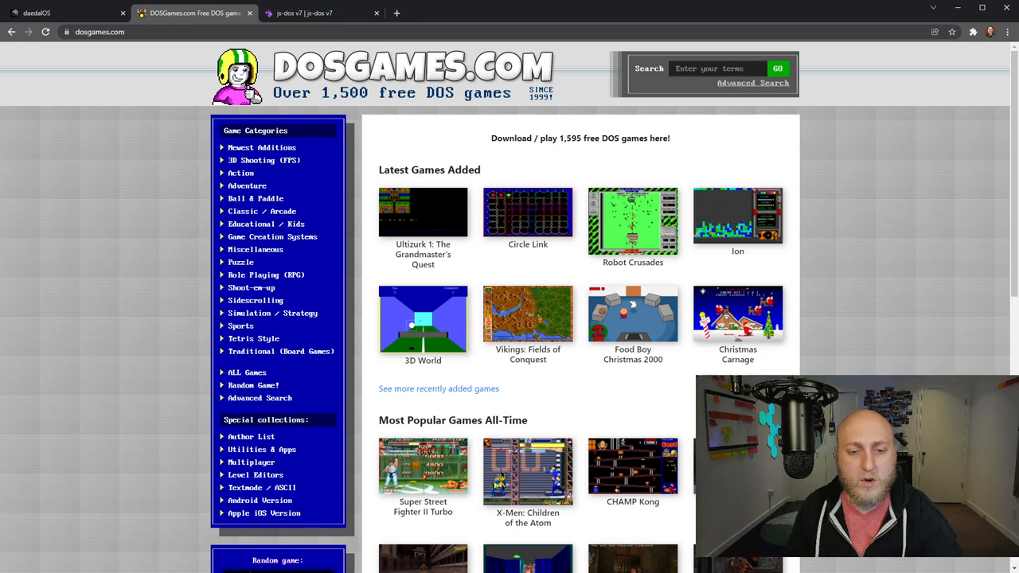
Step: Download the Wolfenstein 3D zip from its DOSGames.com page, then return to the daedalOS desktop
{"action": "scroll", "scroll_direction": "down", "scroll_amount": 3}
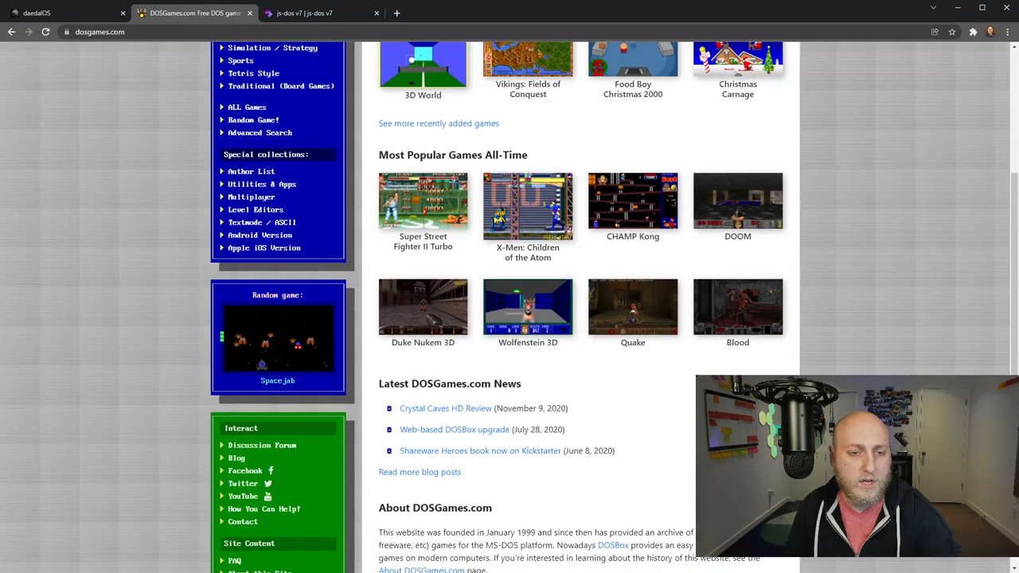
{"action": "left_click", "coordinate": [528, 307]}
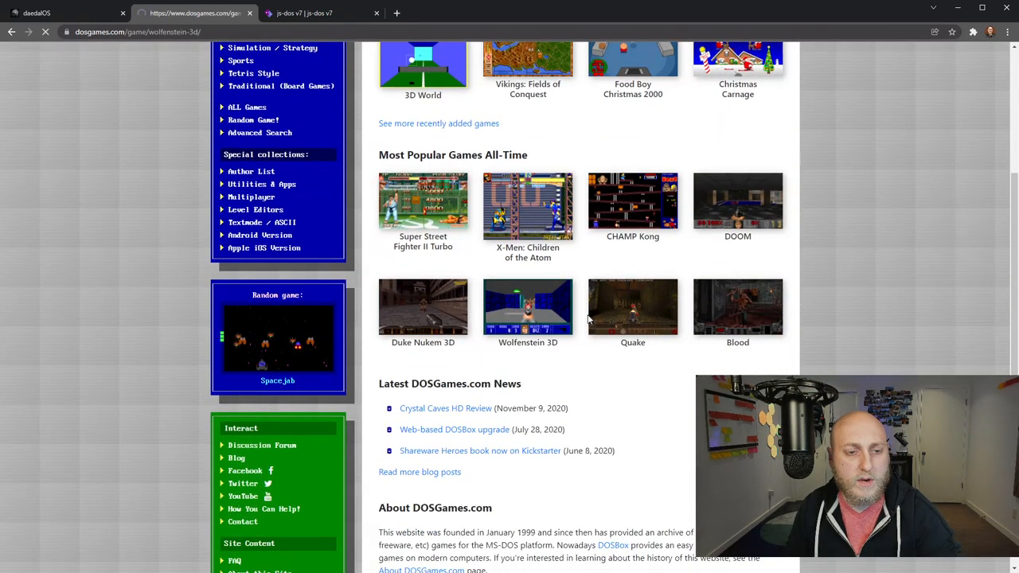
{"action": "left_click", "coordinate": [528, 305]}
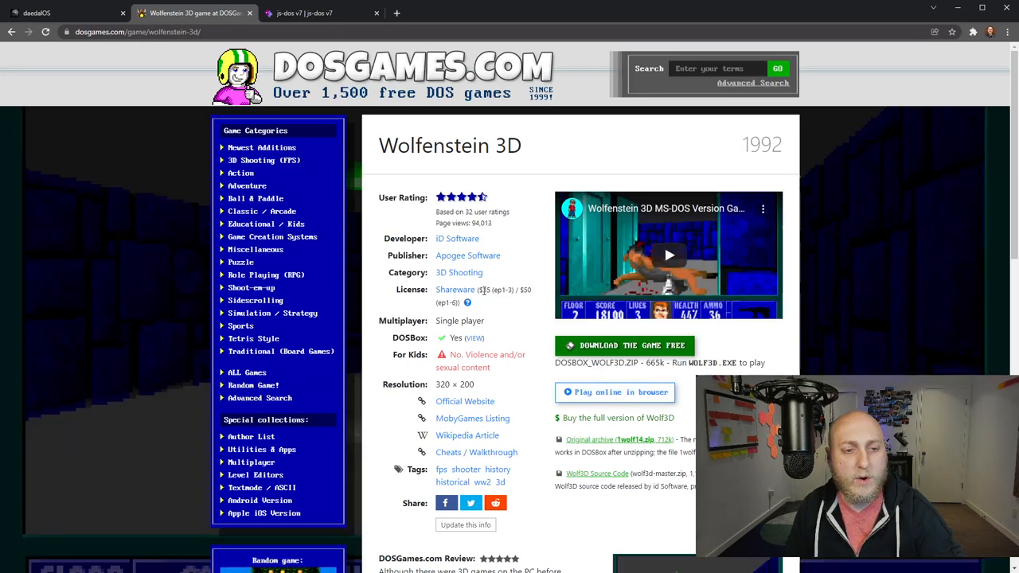
{"action": "left_click", "coordinate": [624, 345]}
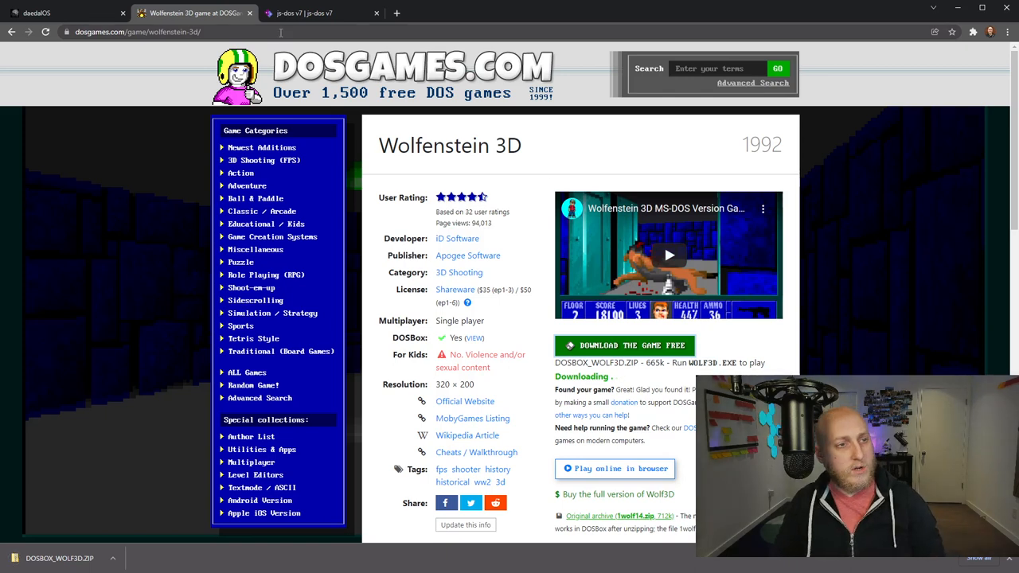
{"action": "left_click", "coordinate": [135, 32]}
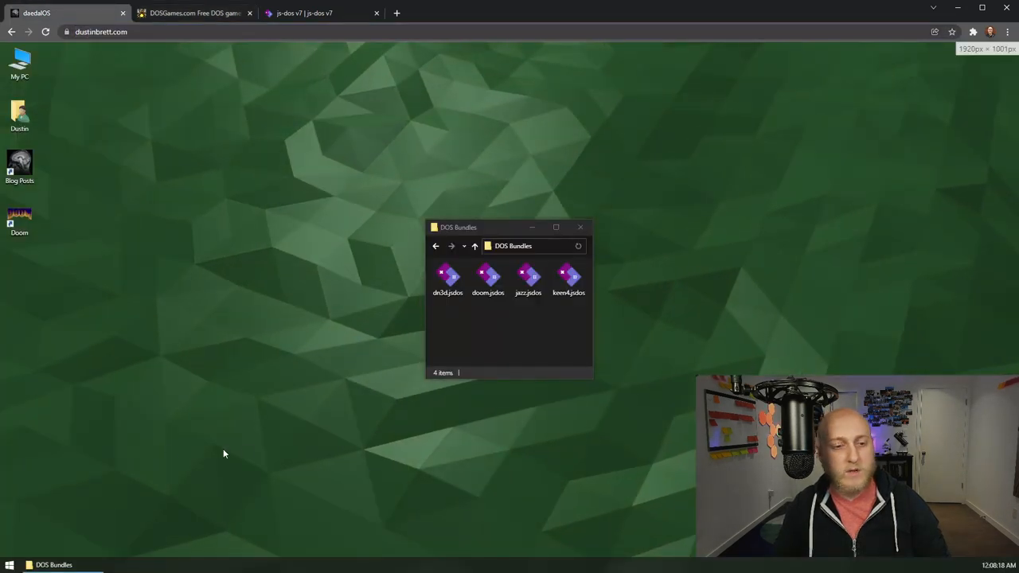
Step: Launch the built-in Browser from Start and reach Wolfenstein 3D's DOSGames.com page for its zip
{"action": "left_click", "coordinate": [10, 563]}
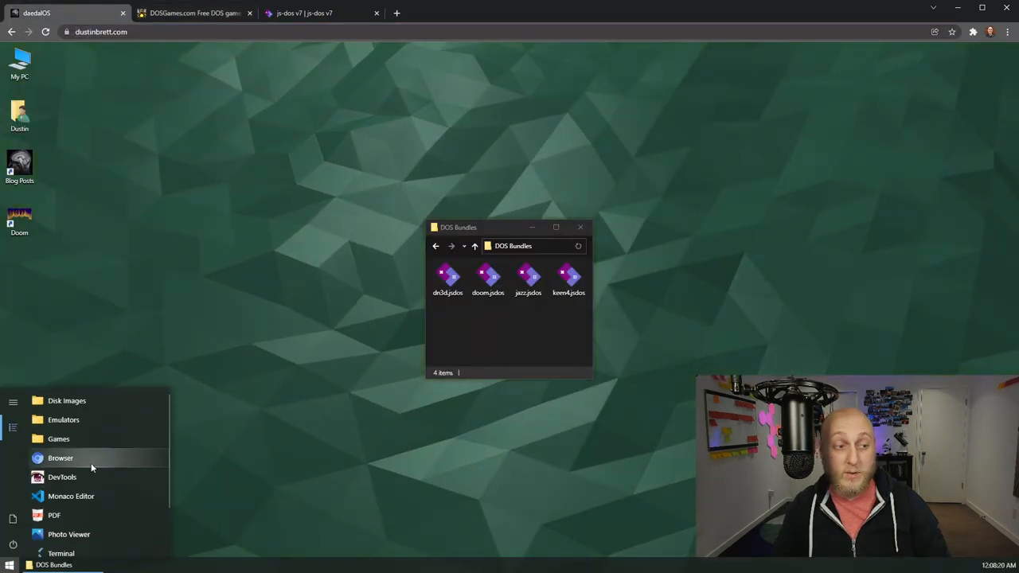
{"action": "left_click", "coordinate": [61, 458]}
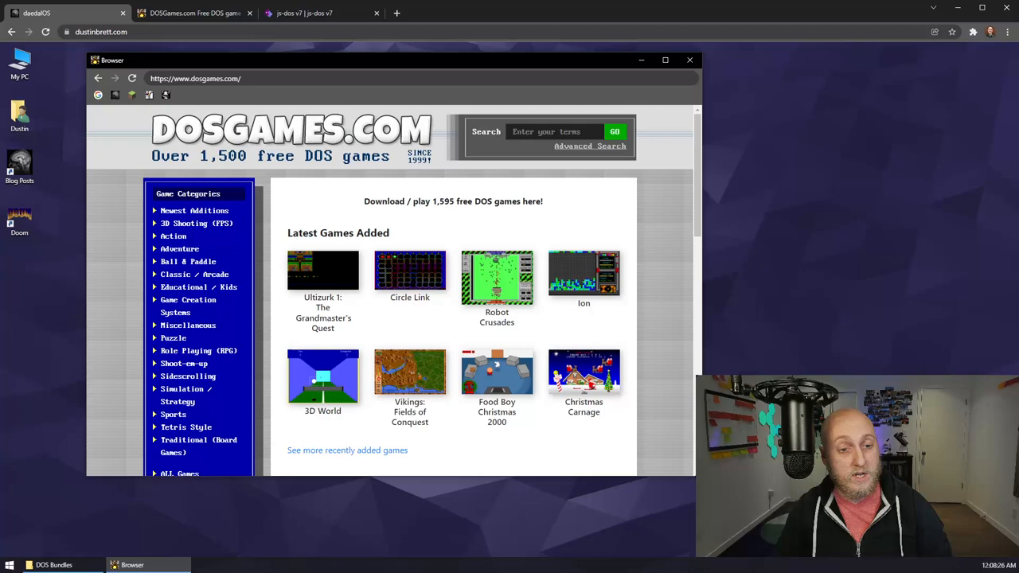
{"action": "scroll", "scroll_direction": "down", "scroll_amount": 3}
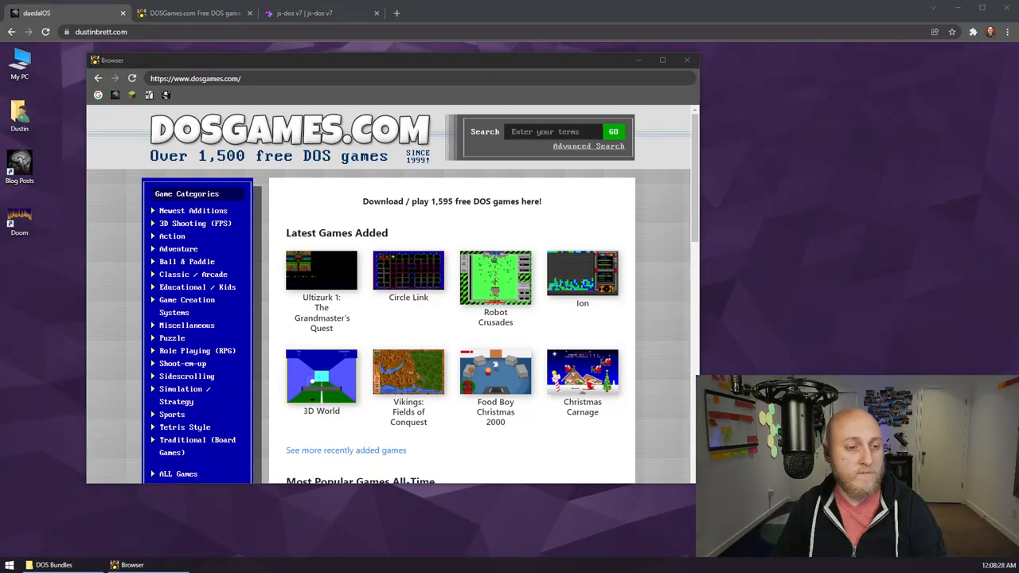
{"action": "scroll", "scroll_direction": "down", "scroll_amount": 3}
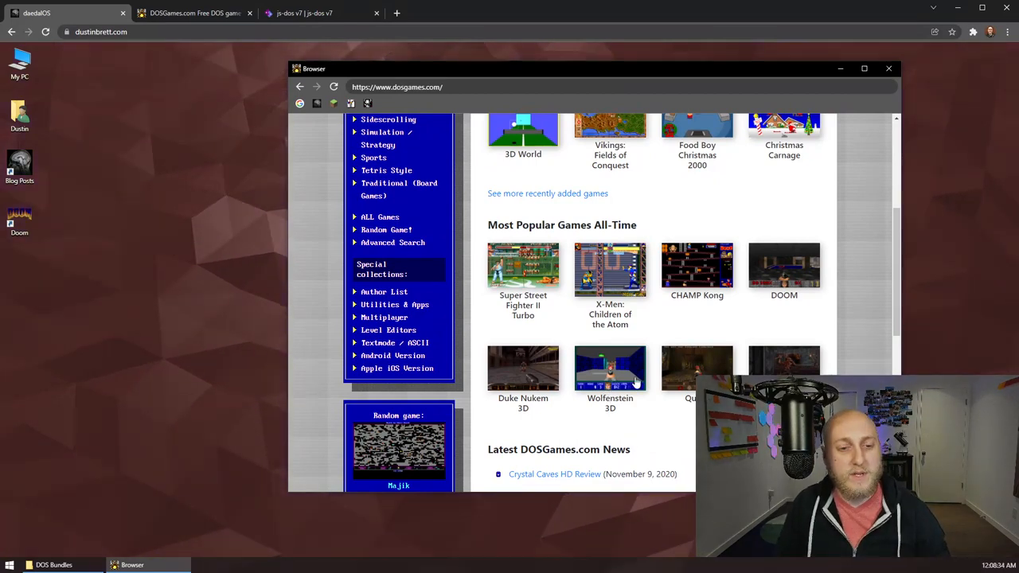
{"action": "left_click", "coordinate": [609, 369]}
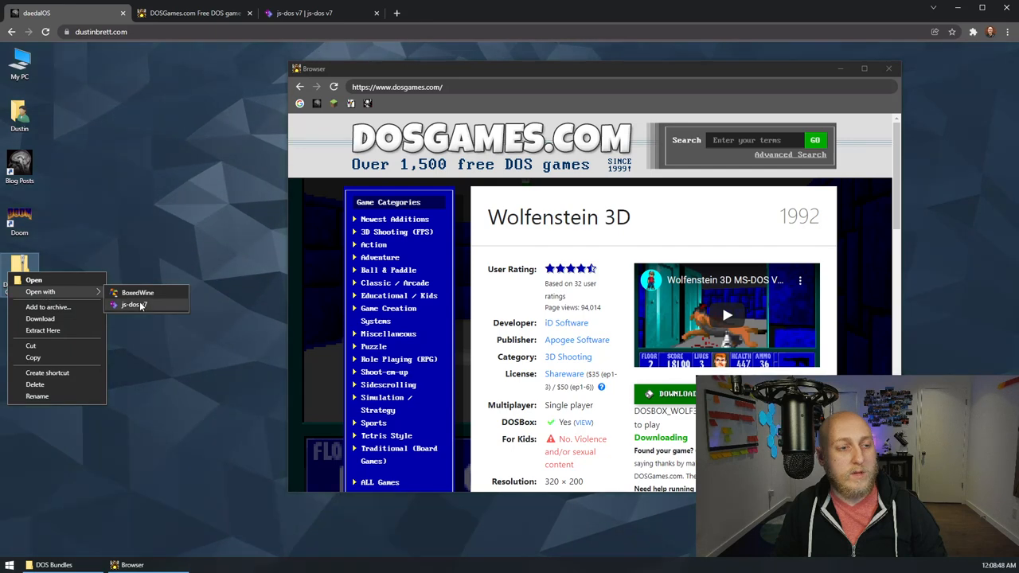
Step: Run the Wolfenstein zip in js-dos, list files with dir and dir *.exe, then start WOLF3D.EXE
{"action": "left_click", "coordinate": [133, 304]}
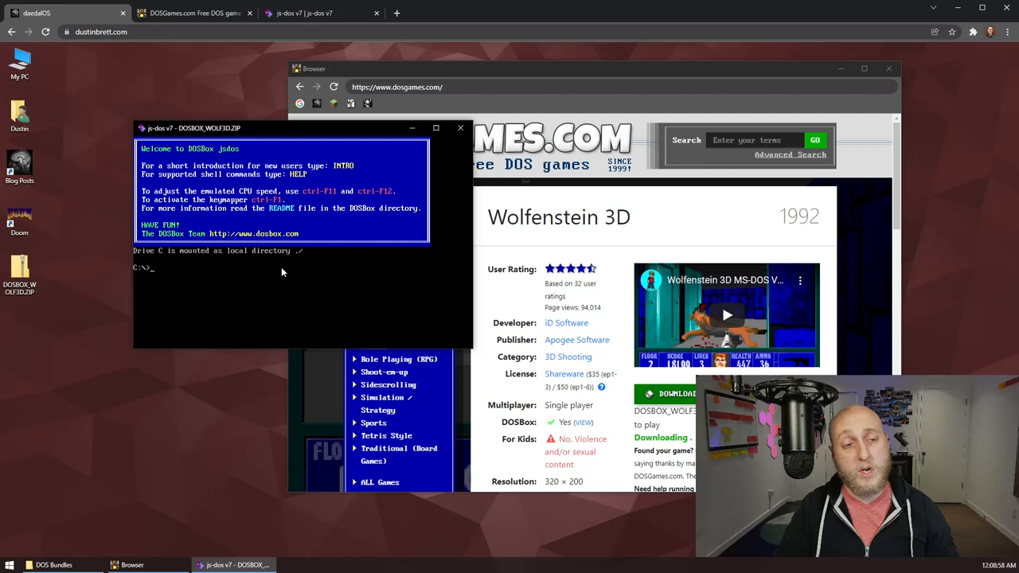
{"action": "type", "text": "dir"}
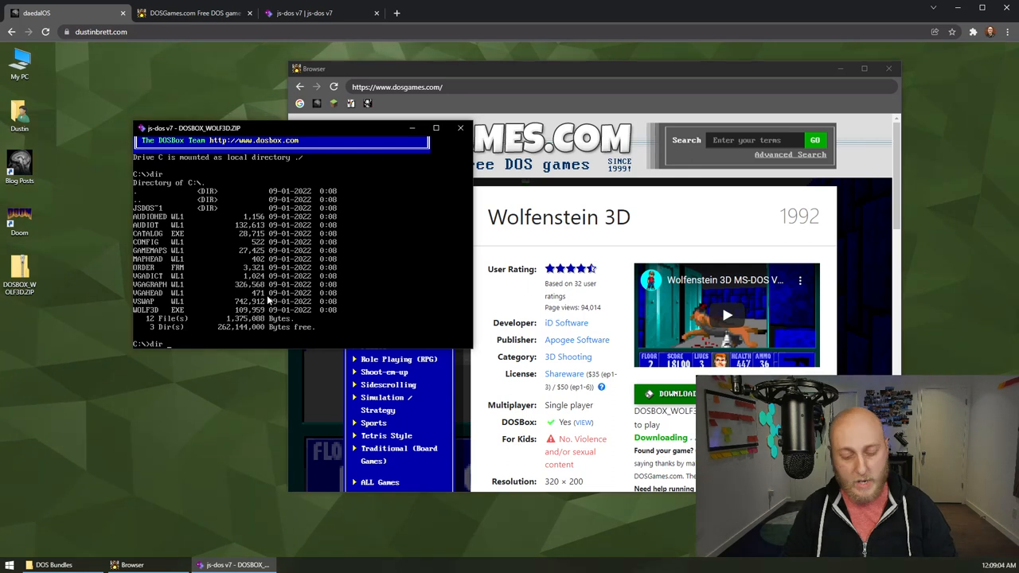
{"action": "type", "text": "*.exe"}
{"action": "type", "text": "wo"}
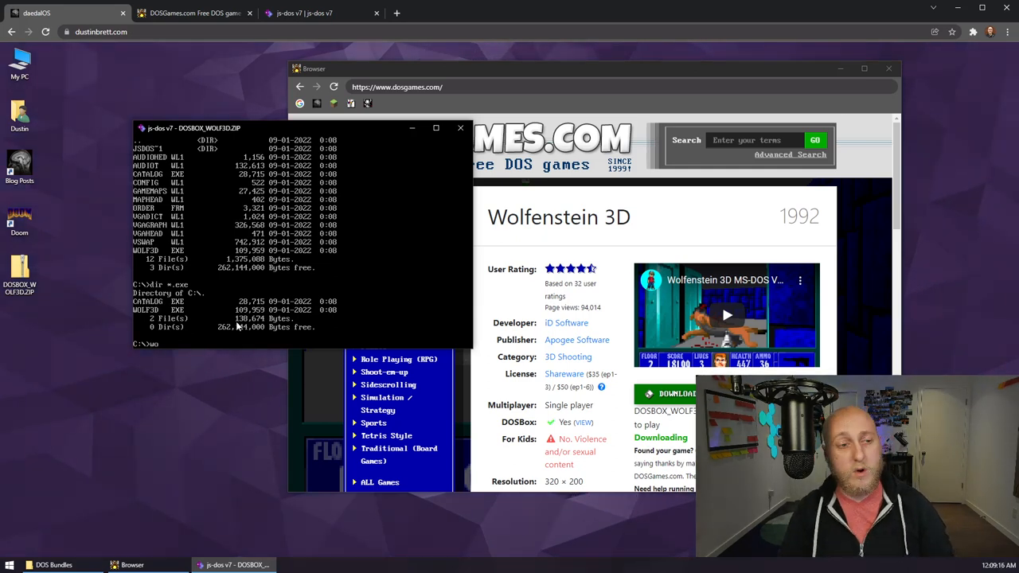
{"action": "type", "text": "WOLF3D.EXE"}
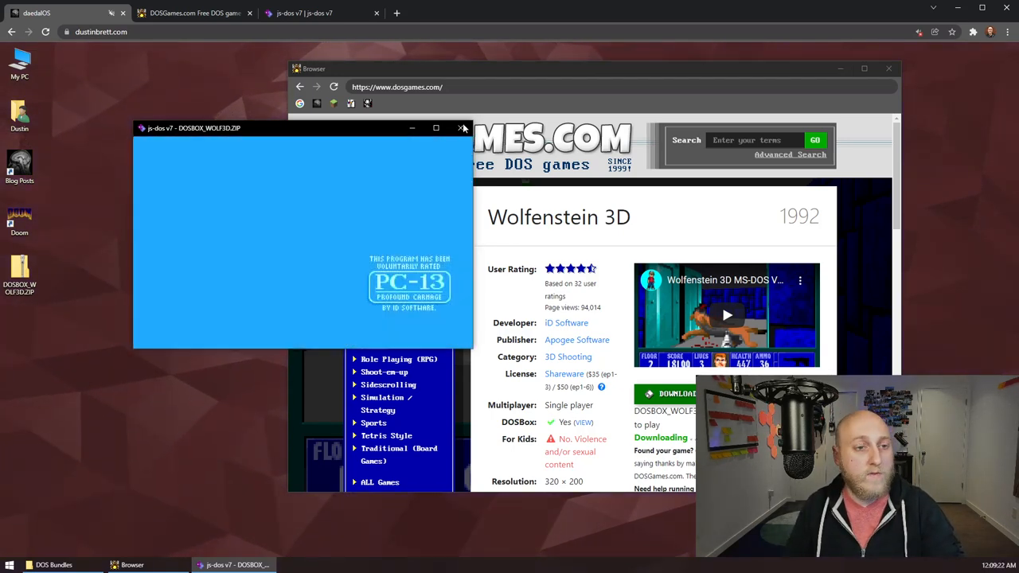
Step: Enlarge the game, start the first episode, then leave the DOS Bundles folder open on the desktop
{"action": "left_click", "coordinate": [436, 127]}
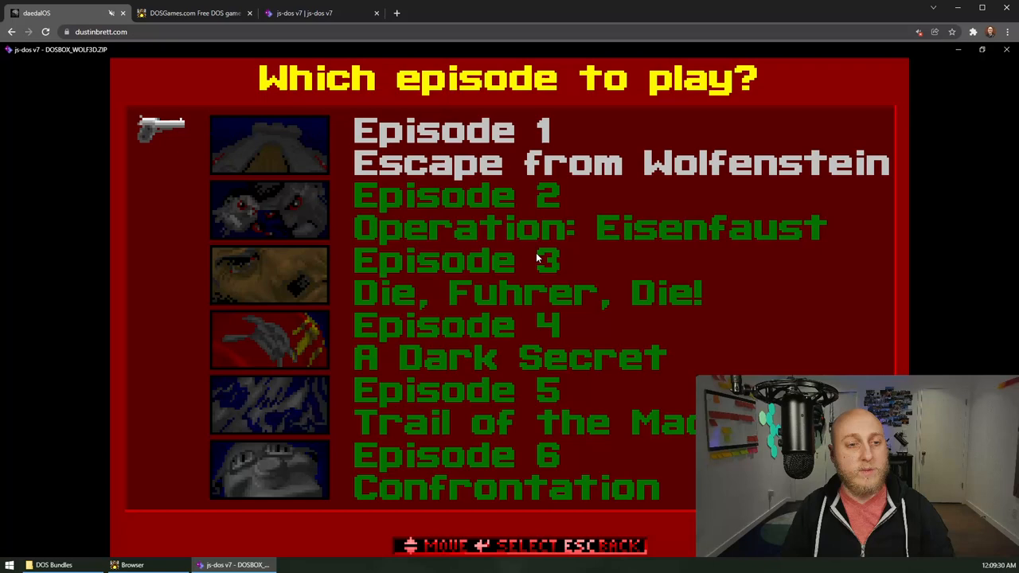
{"action": "key", "text": "enter"}
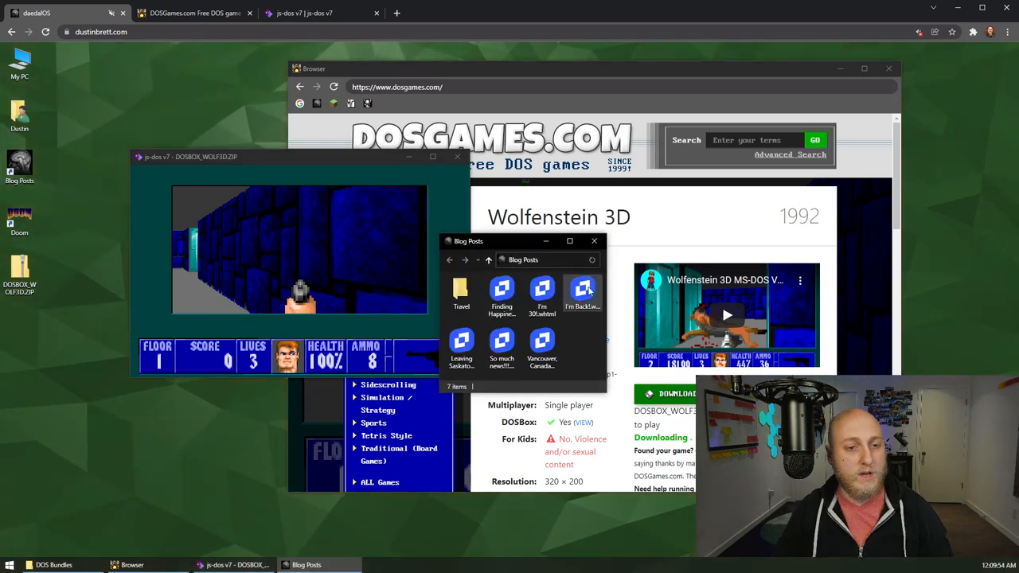
{"action": "double_click", "coordinate": [583, 290]}
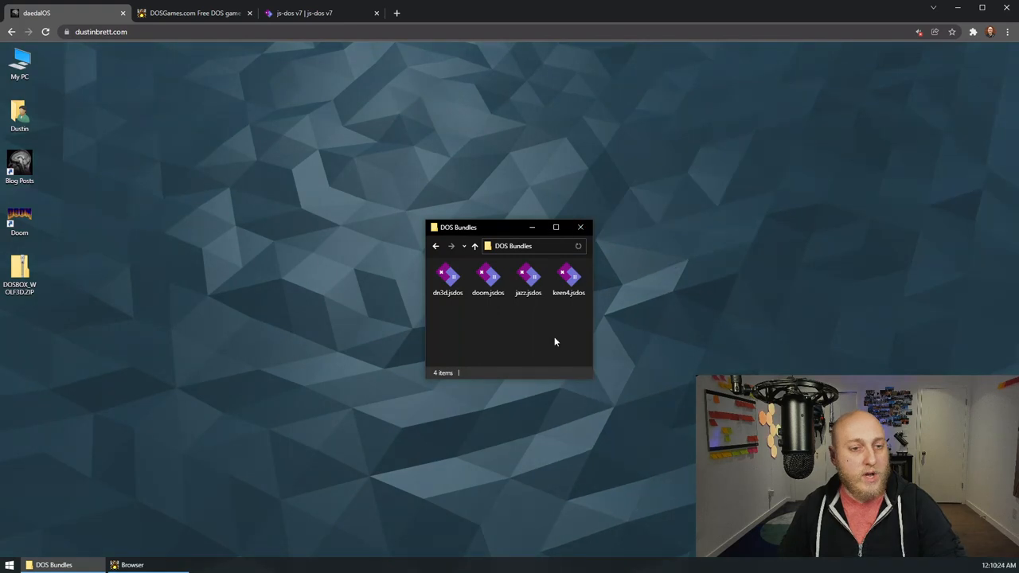
Step: Start Duke Nukem 3D from Start > Games so its main menu shows in js-dos
{"action": "left_click", "coordinate": [447, 279]}
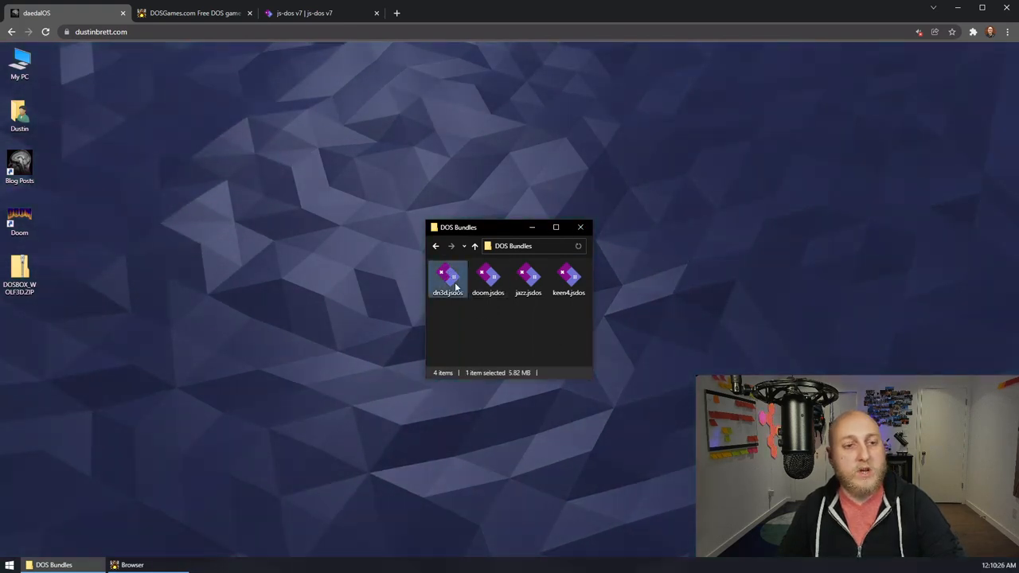
{"action": "left_click", "coordinate": [10, 564]}
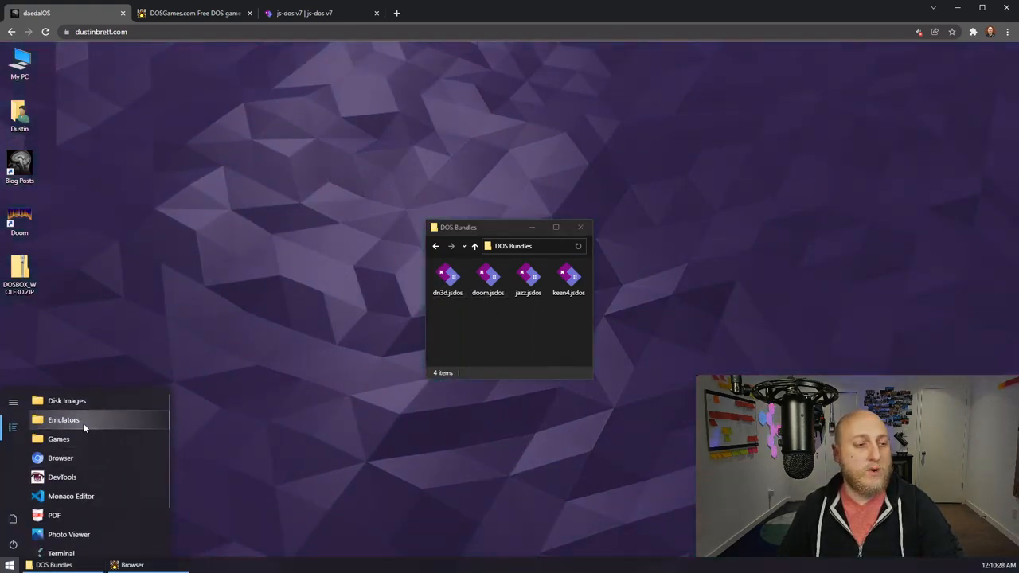
{"action": "left_click", "coordinate": [57, 440]}
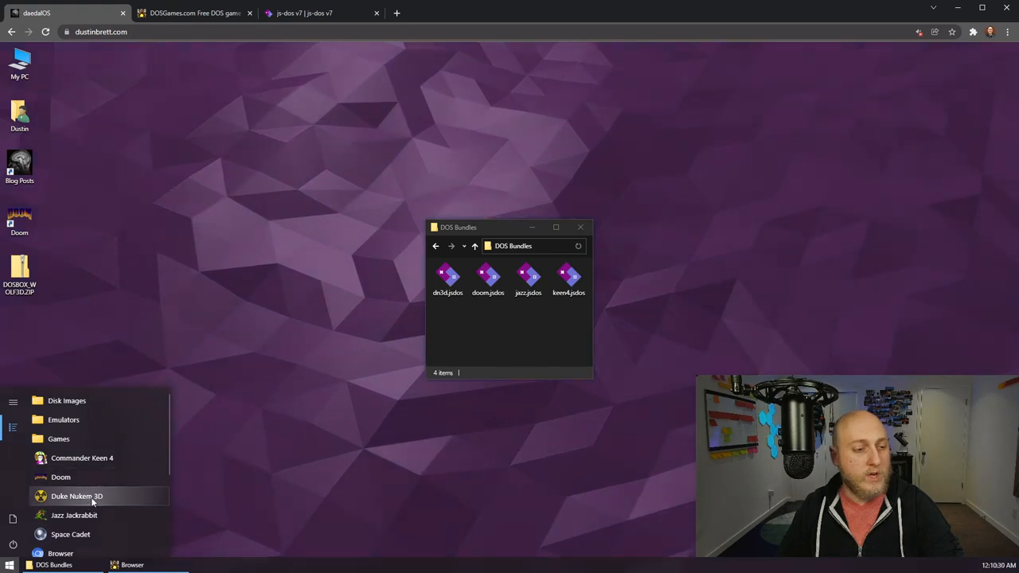
{"action": "left_click", "coordinate": [77, 496]}
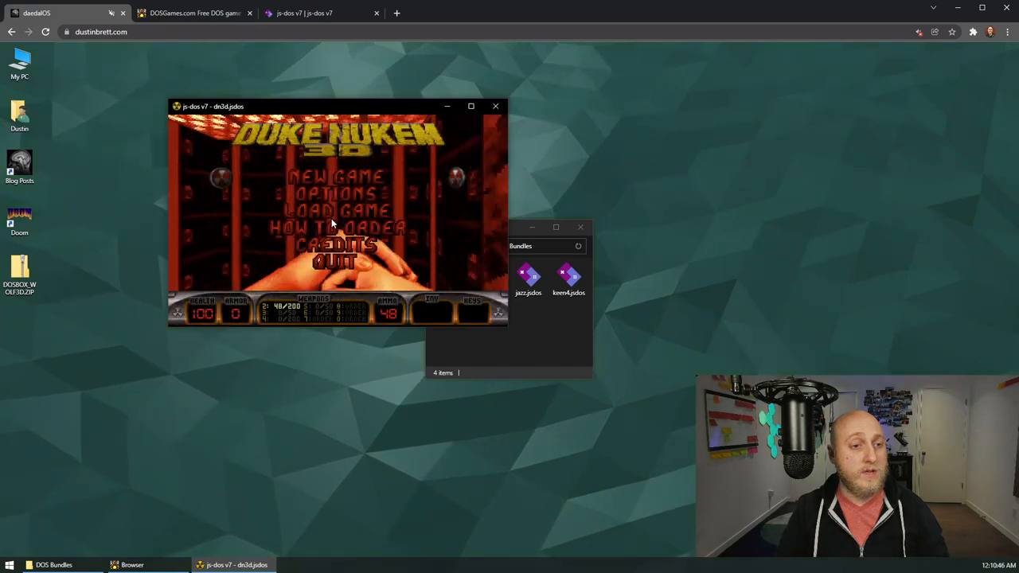
Step: Focus the js-dos window to play Duke Nukem 3D, then close the game window
{"action": "left_click", "coordinate": [337, 176]}
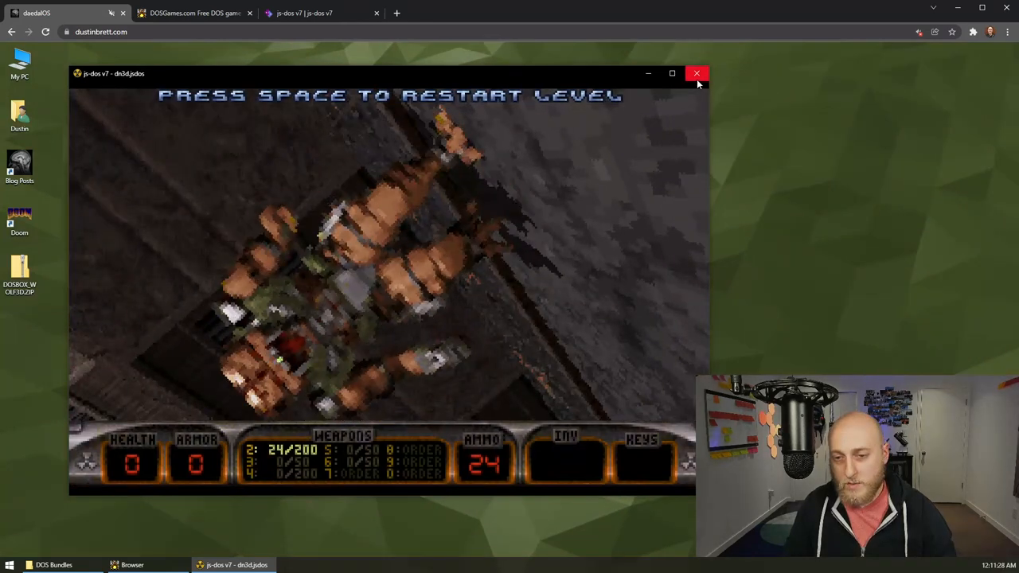
{"action": "left_click", "coordinate": [697, 73]}
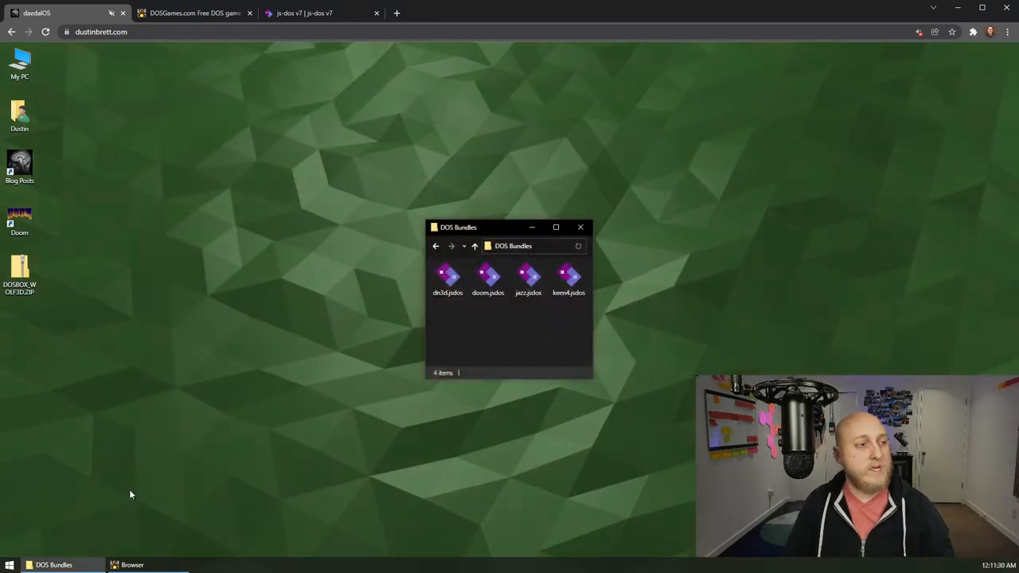
Step: Start Commander Keen 4 from the Start menu's Games list
{"action": "left_click", "coordinate": [9, 563]}
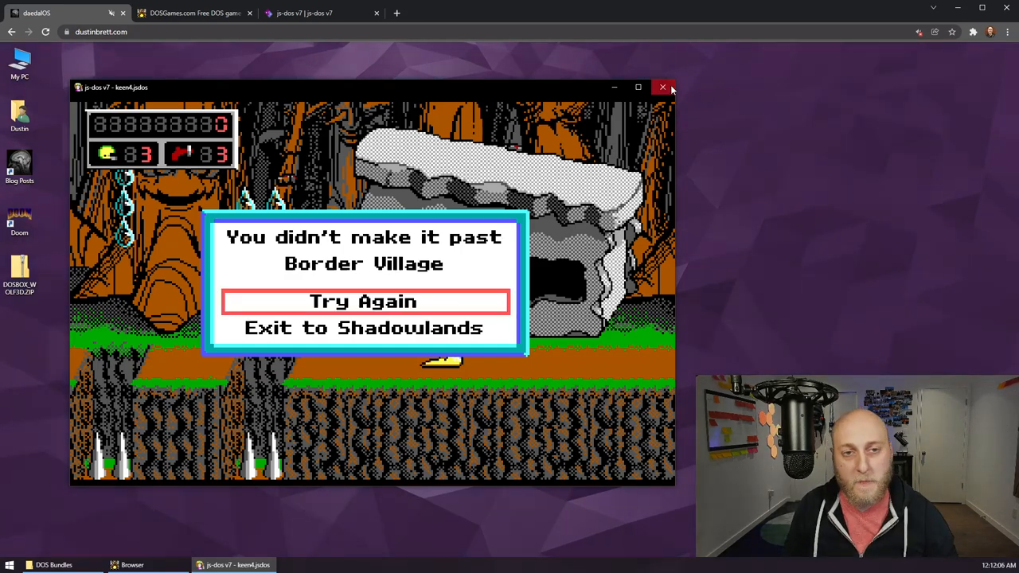
Step: Close the Commander Keen 4 js-dos window, returning to the built-in browser
{"action": "left_click", "coordinate": [662, 86]}
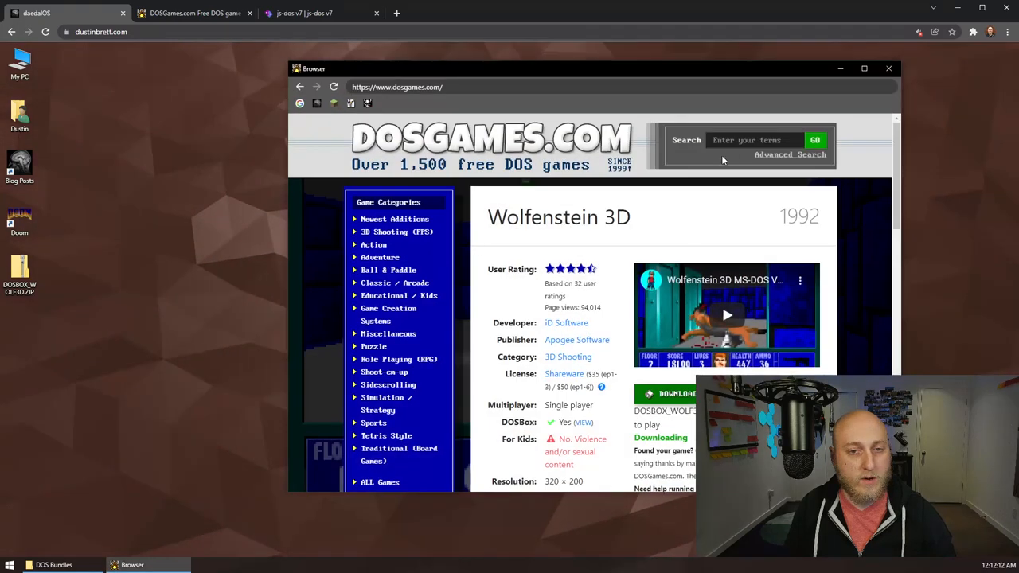
Step: Search DOSGames.com for 'Blake Stone' and download the Aliens of Gold zip to the desktop
{"action": "type", "text": "Blake Stone"}
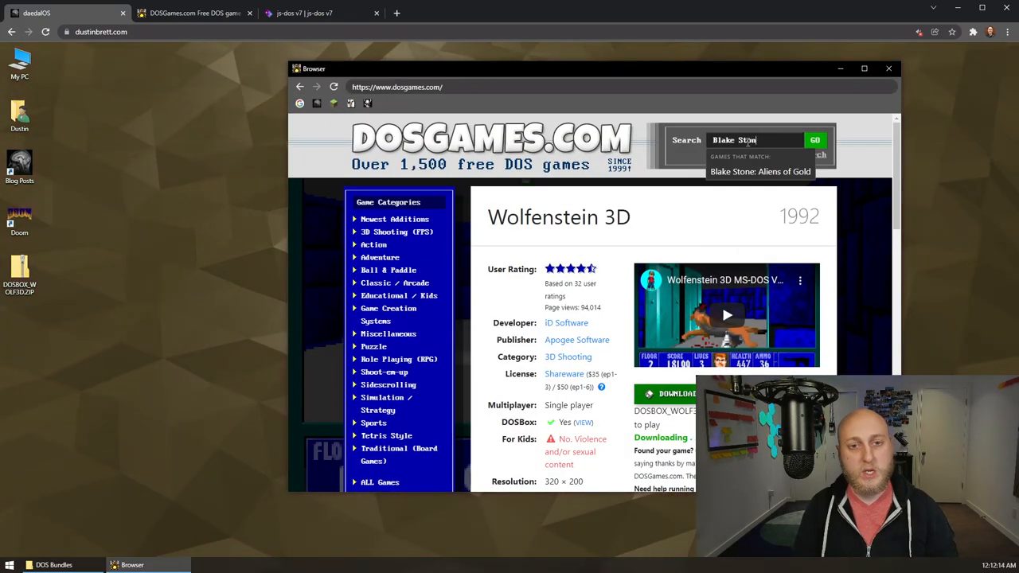
{"action": "left_click", "coordinate": [815, 140]}
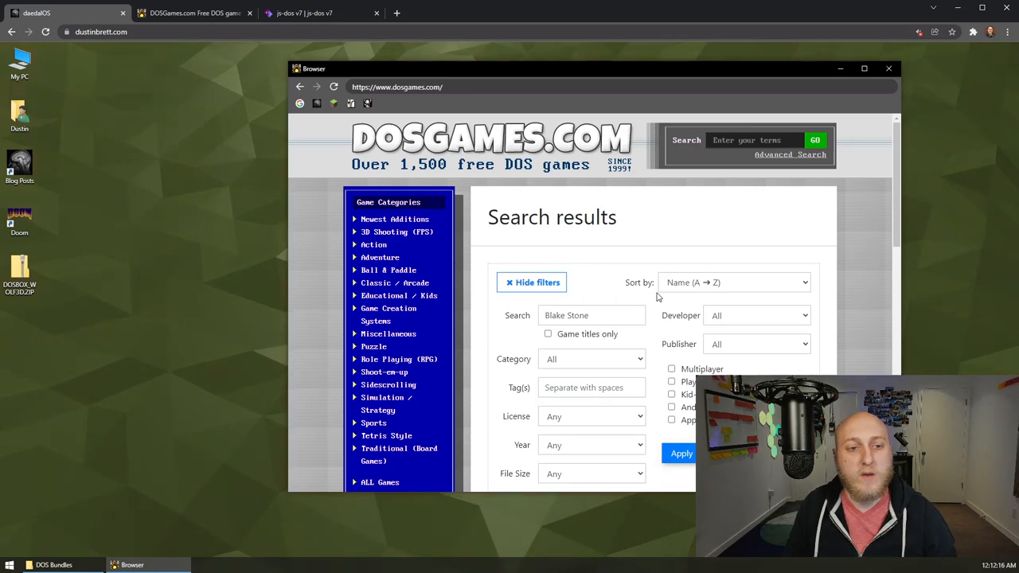
{"action": "scroll", "scroll_direction": "down", "scroll_amount": 3}
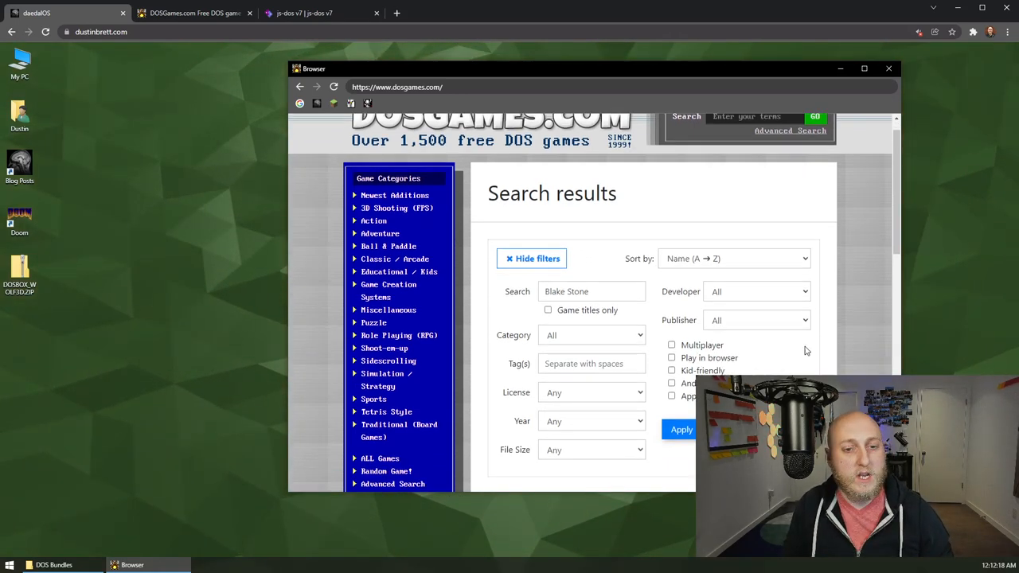
{"action": "scroll", "scroll_direction": "down", "scroll_amount": 3}
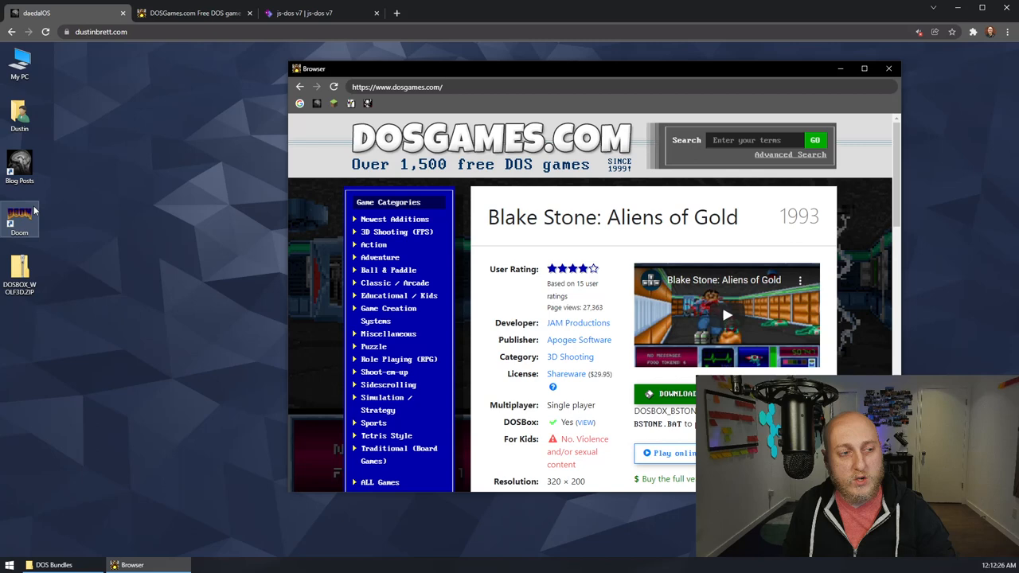
{"action": "scroll", "scroll_direction": "down", "scroll_amount": 3}
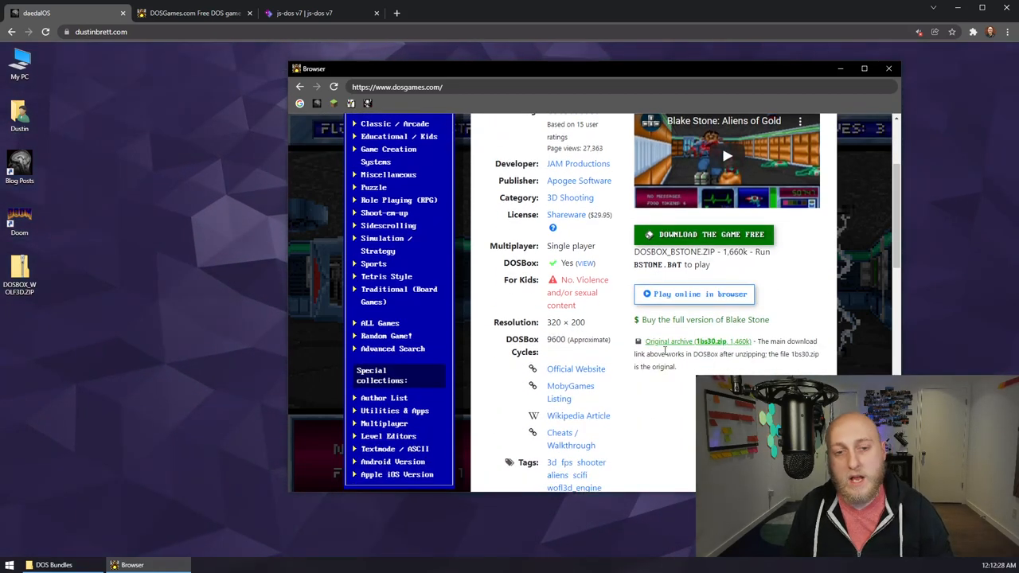
{"action": "left_click", "coordinate": [703, 234]}
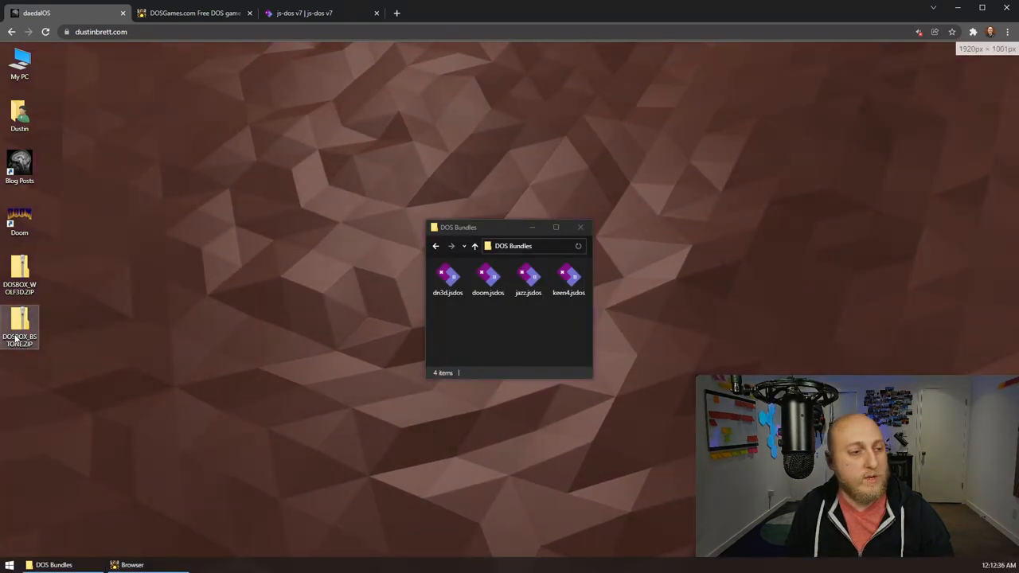
Step: Run DOSBOX_BSTONE.ZIP in js-dos v7 and list its files with dir *. and dir *.ba
{"action": "right_click", "coordinate": [20, 326]}
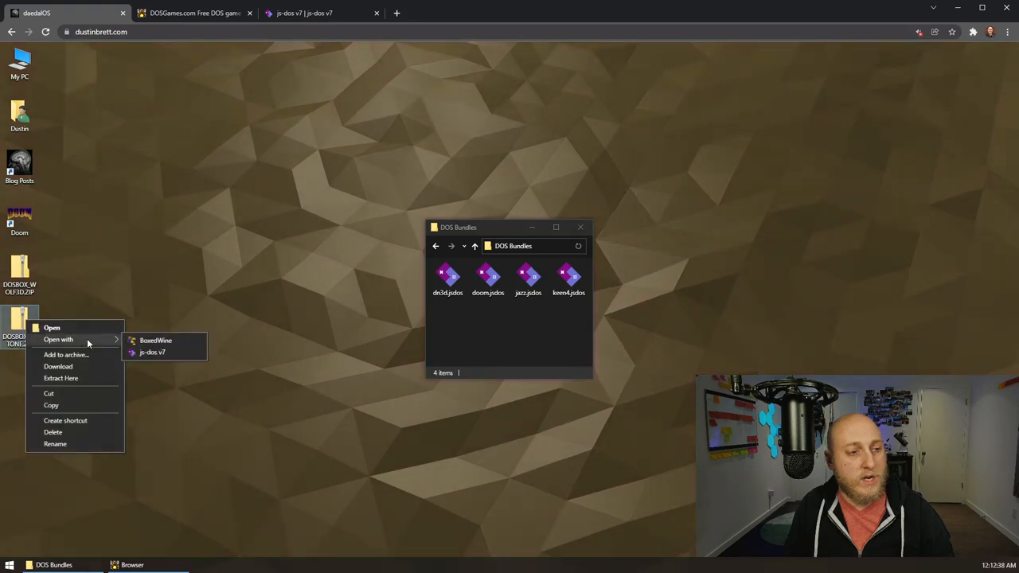
{"action": "left_click", "coordinate": [153, 352]}
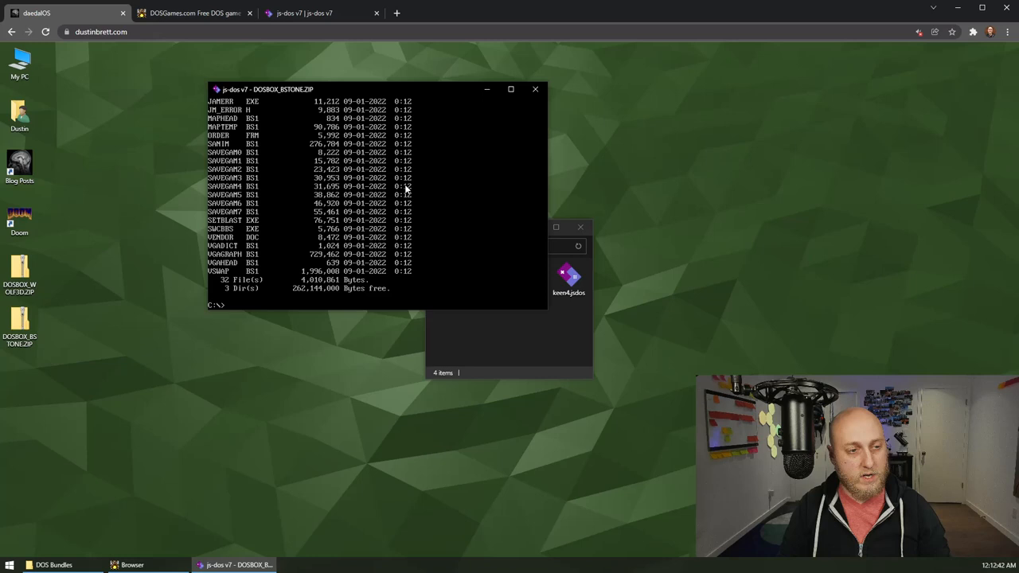
{"action": "type", "text": "dir *.exe"}
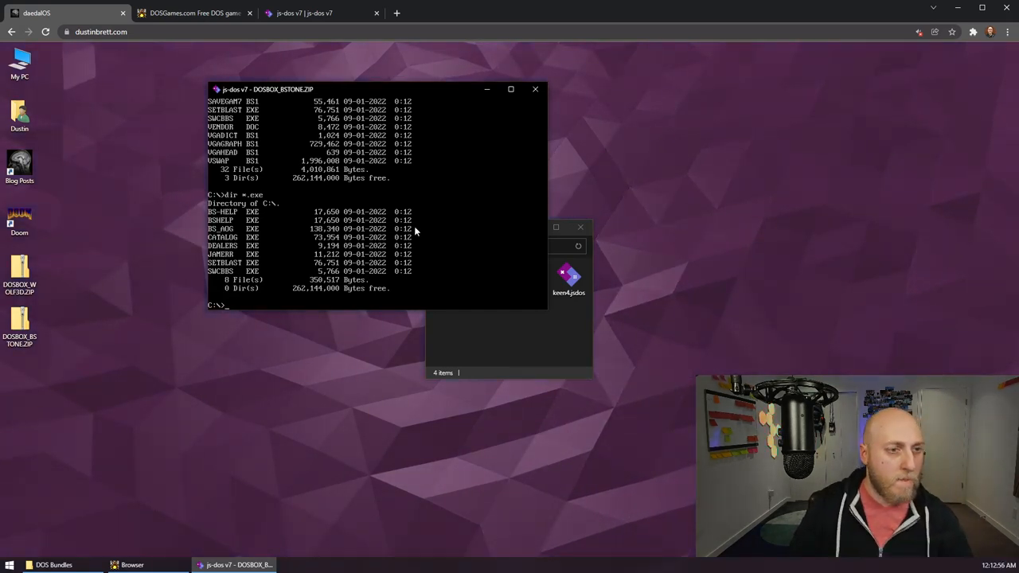
{"action": "type", "text": "dir *.ba"}
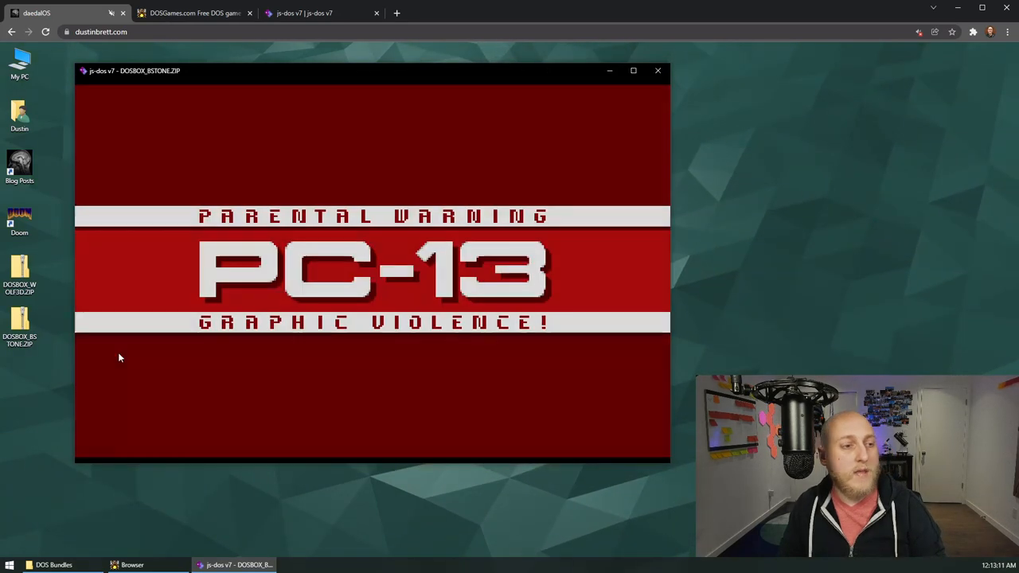
{"action": "mouse_move", "coordinate": [83, 349]}
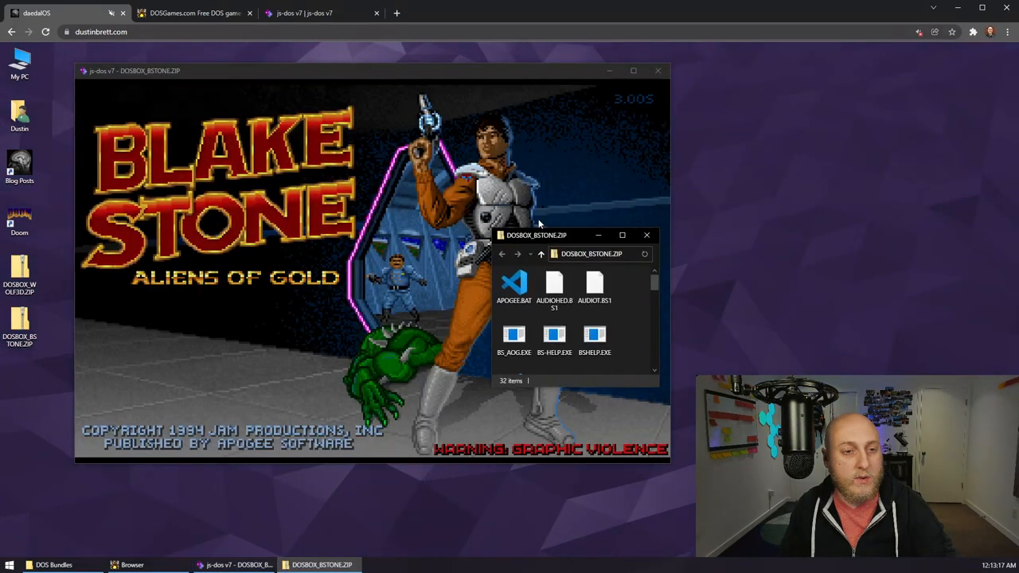
Step: Enlarge the DOSBOX_BSTONE.ZIP folder window so all 32 files are visible
{"action": "left_click_drag", "start_coordinate": [537, 235], "coordinate": [102, 120]}
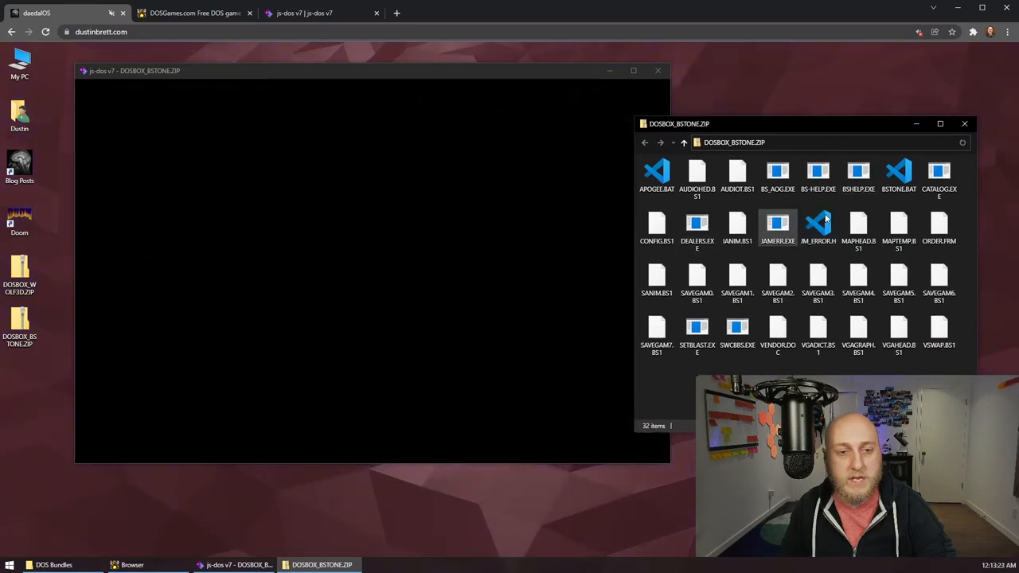
Step: View BSTONE.BAT in Monaco Editor, continue past the mission briefing, then close the Blake Stone game
{"action": "right_click", "coordinate": [897, 175]}
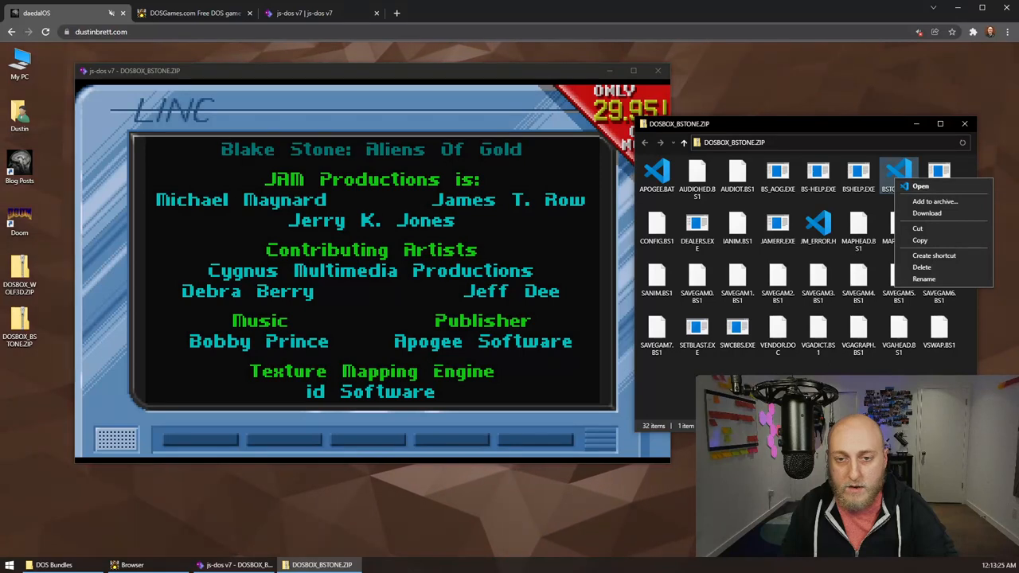
{"action": "left_click", "coordinate": [920, 185]}
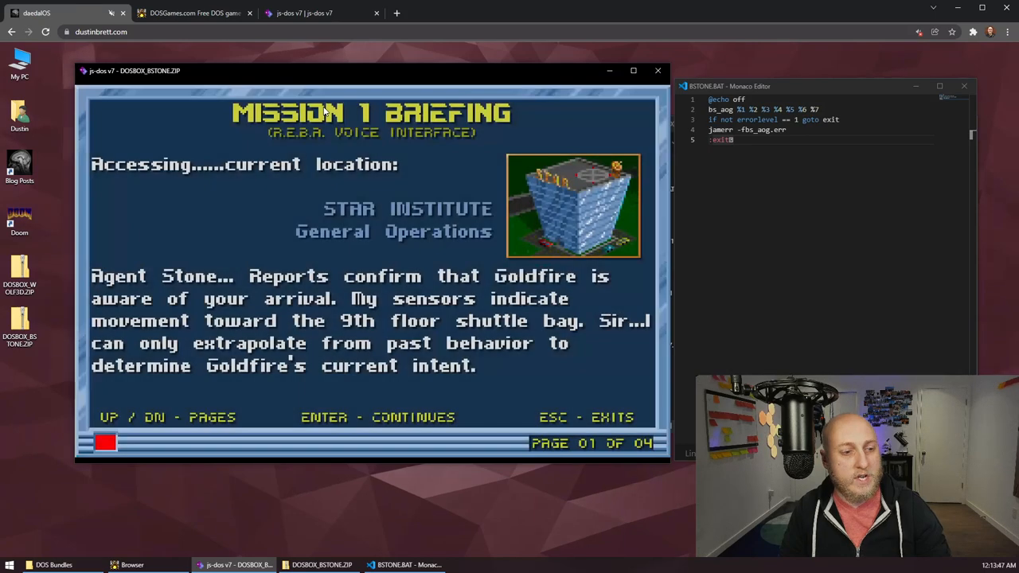
{"action": "key", "text": "enter"}
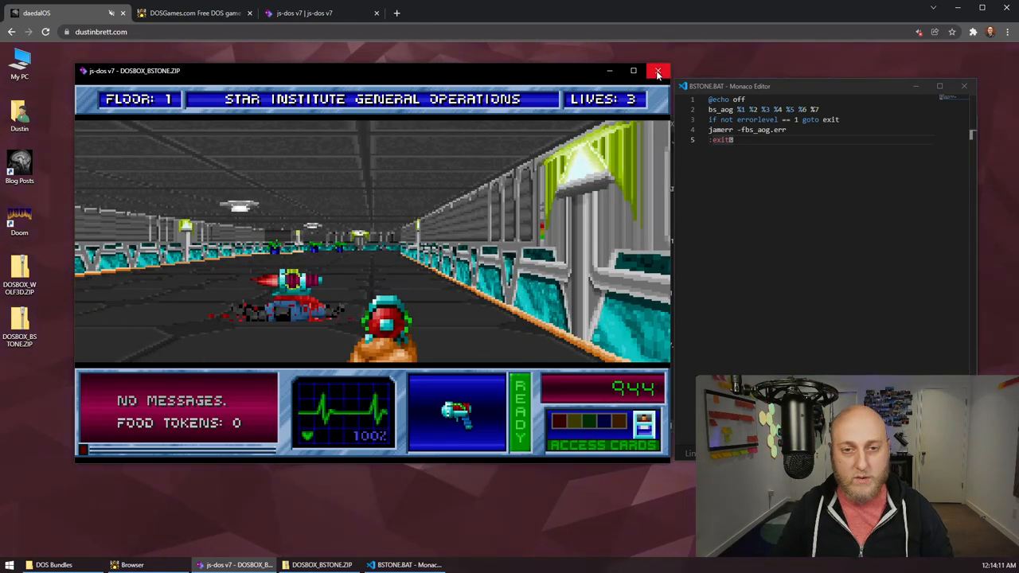
{"action": "left_click", "coordinate": [658, 70]}
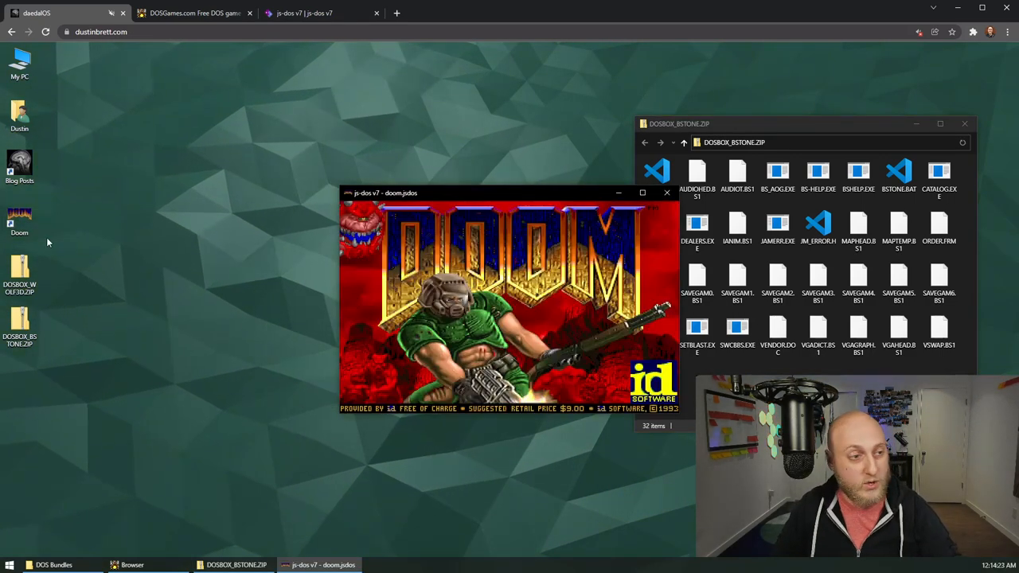
Step: Show the Doom shortcut's file location and scroll through the DMFAQ66A.TXT FAQ text
{"action": "right_click", "coordinate": [19, 223]}
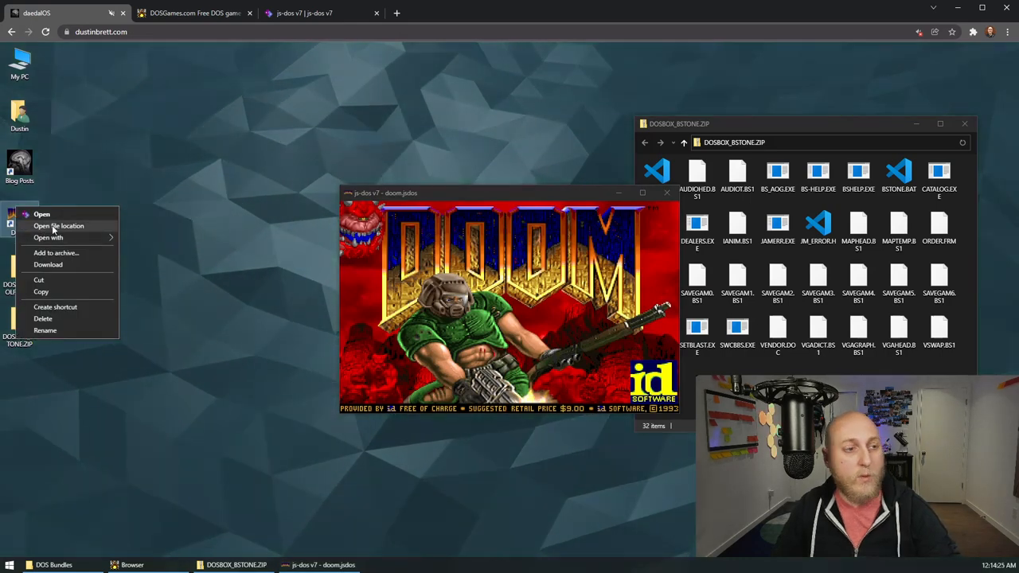
{"action": "left_click", "coordinate": [59, 226]}
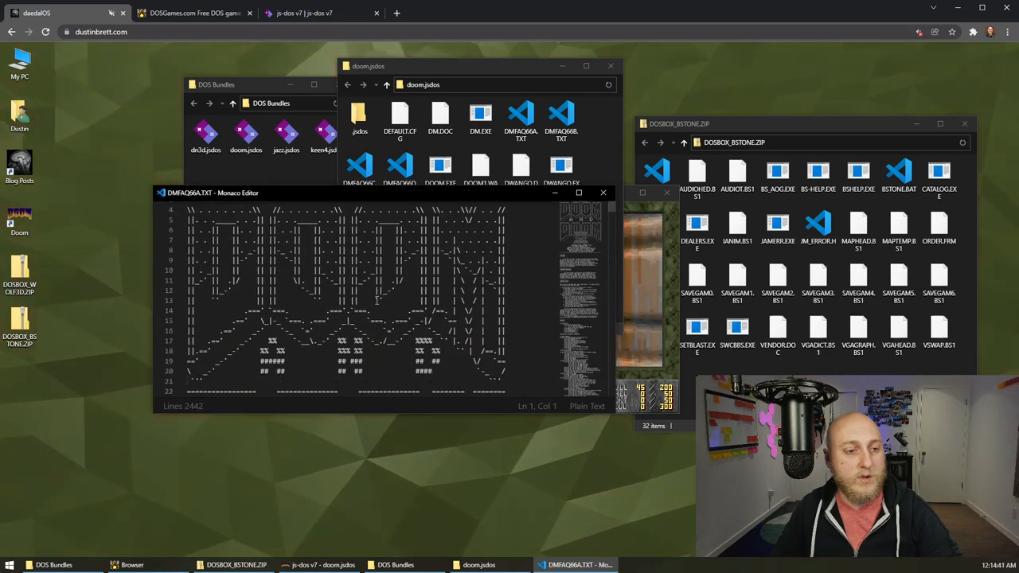
{"action": "scroll", "scroll_direction": "down", "scroll_amount": 3}
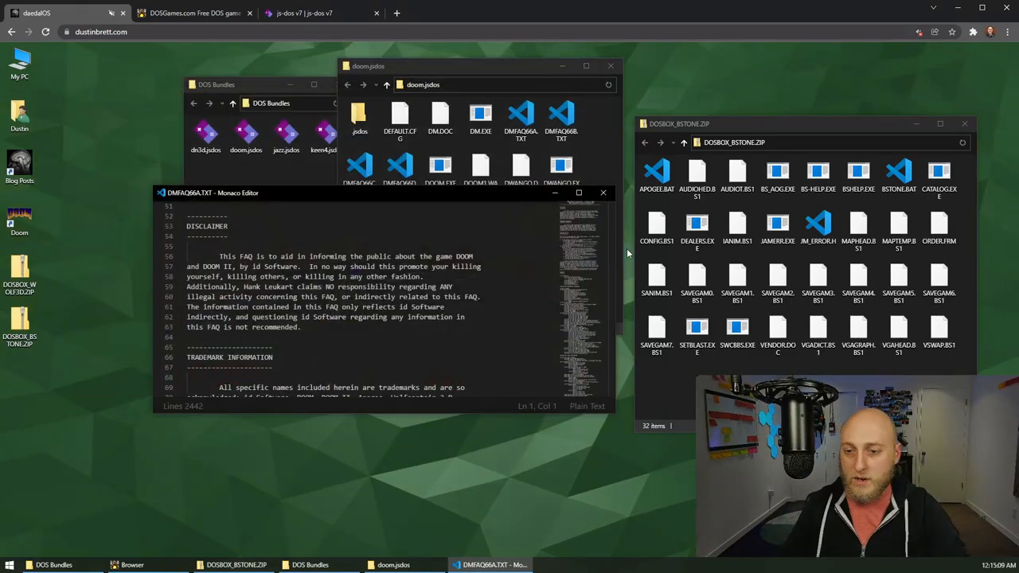
{"action": "left_click", "coordinate": [656, 328]}
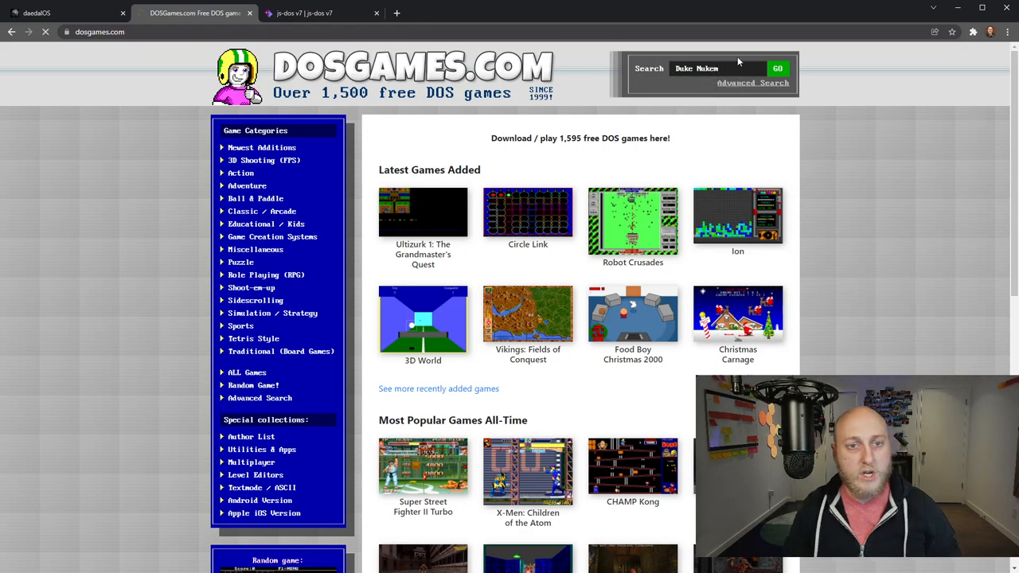
Step: Search DOSGames.com for Duke Nukem, reach its game page and download the archive free
{"action": "left_click", "coordinate": [777, 67]}
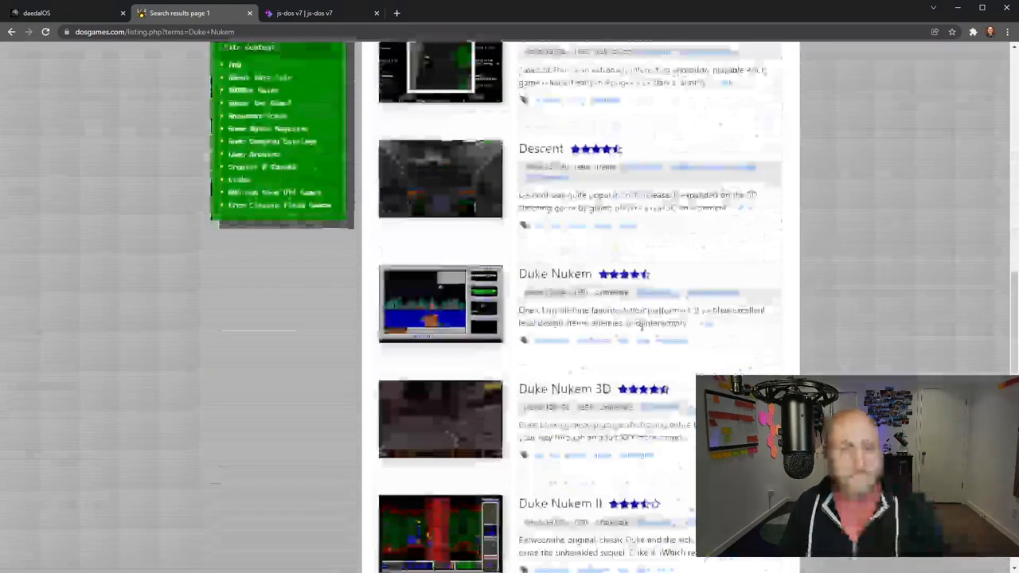
{"action": "left_click", "coordinate": [554, 274]}
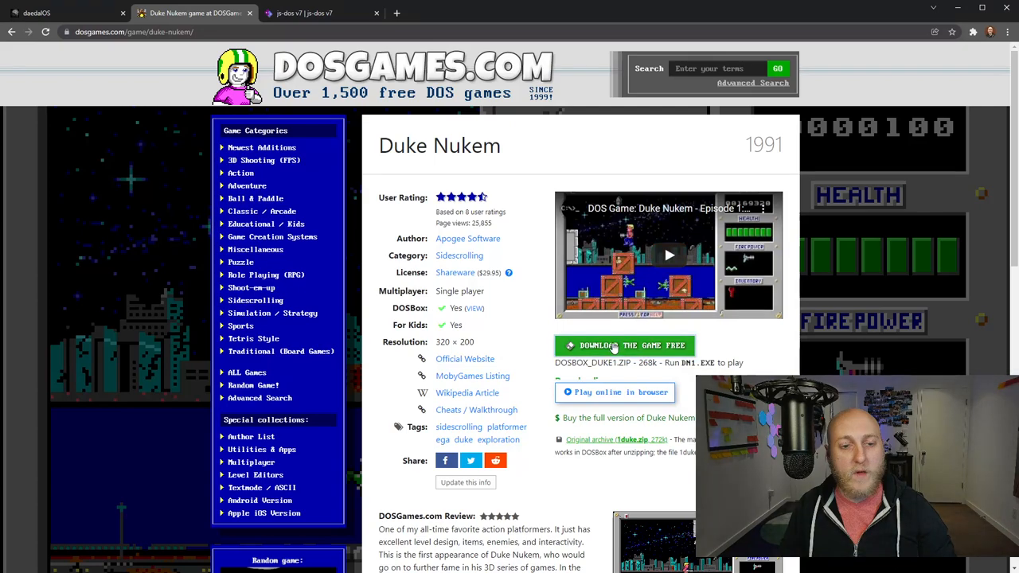
{"action": "left_click", "coordinate": [624, 344]}
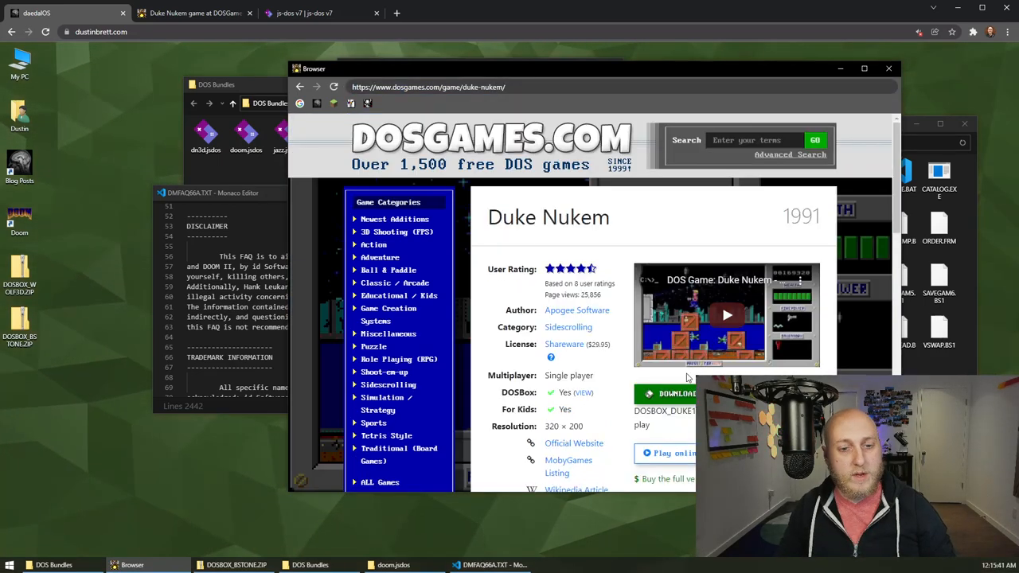
Step: Run DOSBOX_DUKE1.ZIP in js-dos v7, list its executables with dir *.exe and start dn1
{"action": "left_click", "coordinate": [672, 392]}
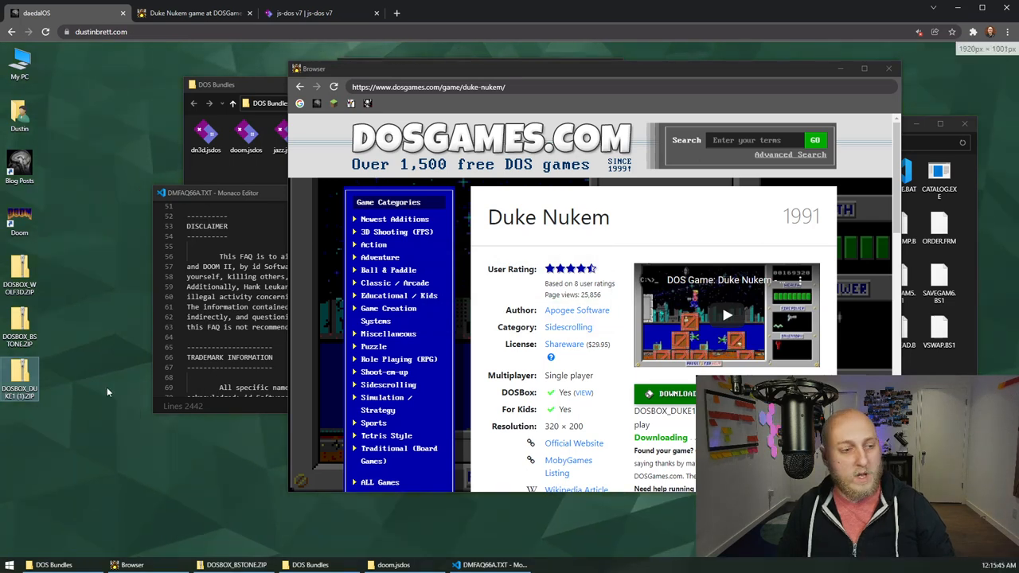
{"action": "right_click", "coordinate": [19, 382]}
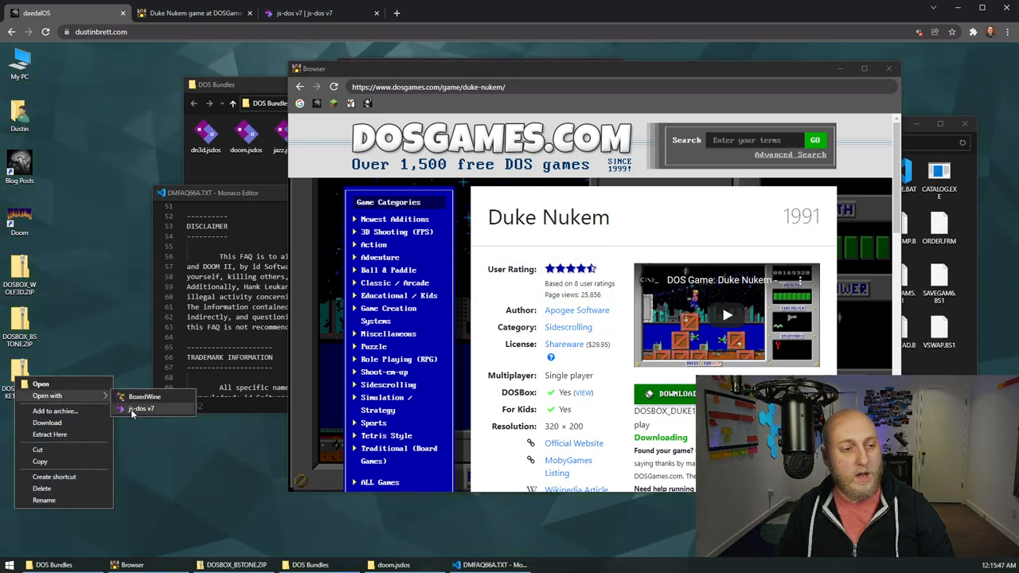
{"action": "left_click", "coordinate": [142, 408]}
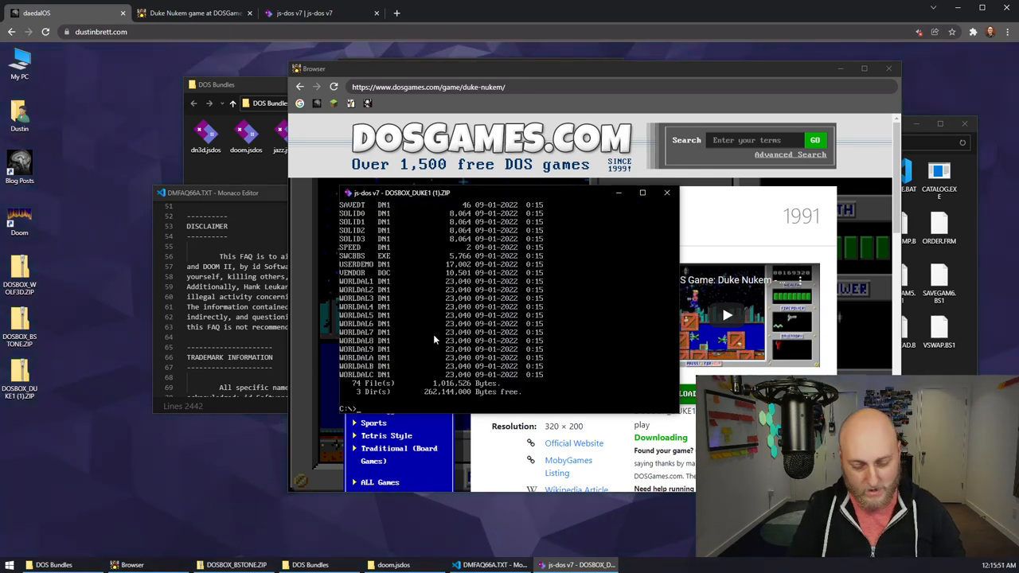
{"action": "type", "text": "dir *.exe"}
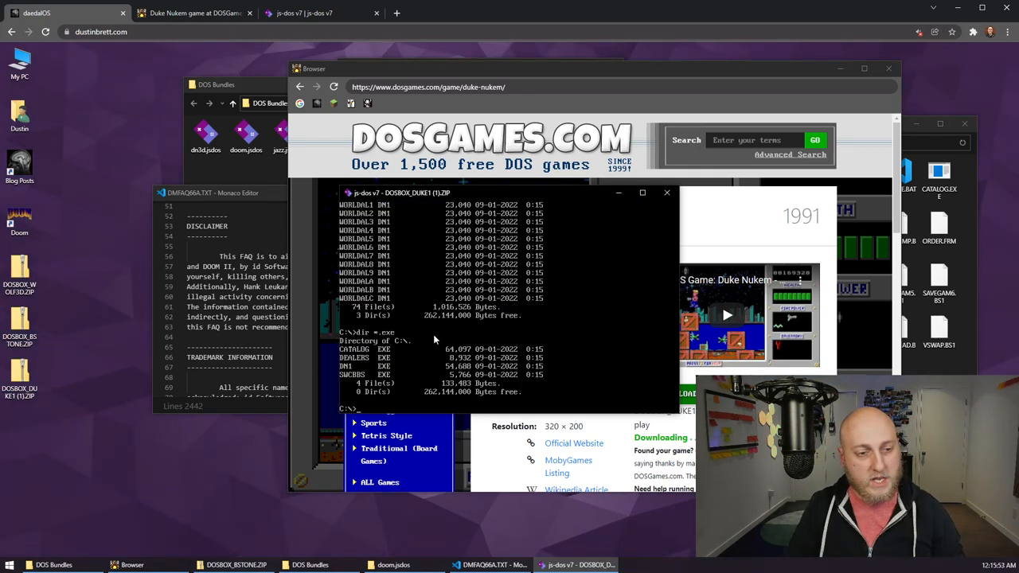
{"action": "type", "text": "dn1"}
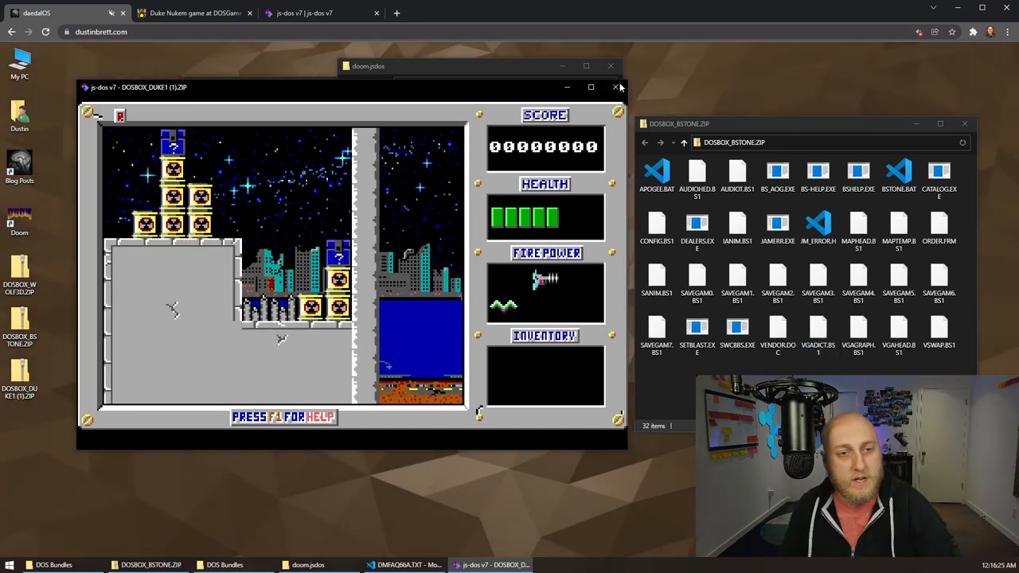
Step: Close the Duke Nukem js-dos window, leaving the desktop empty
{"action": "left_click", "coordinate": [615, 86]}
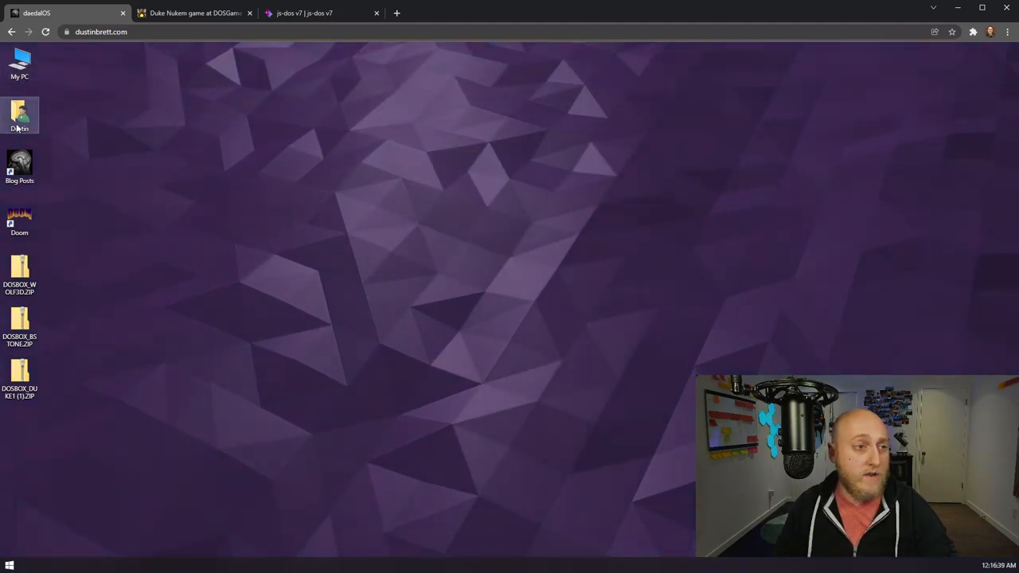
Step: Reach the Snapshots folder in the user's public folder showing seven save-state zips, with nothing selected
{"action": "double_click", "coordinate": [19, 115]}
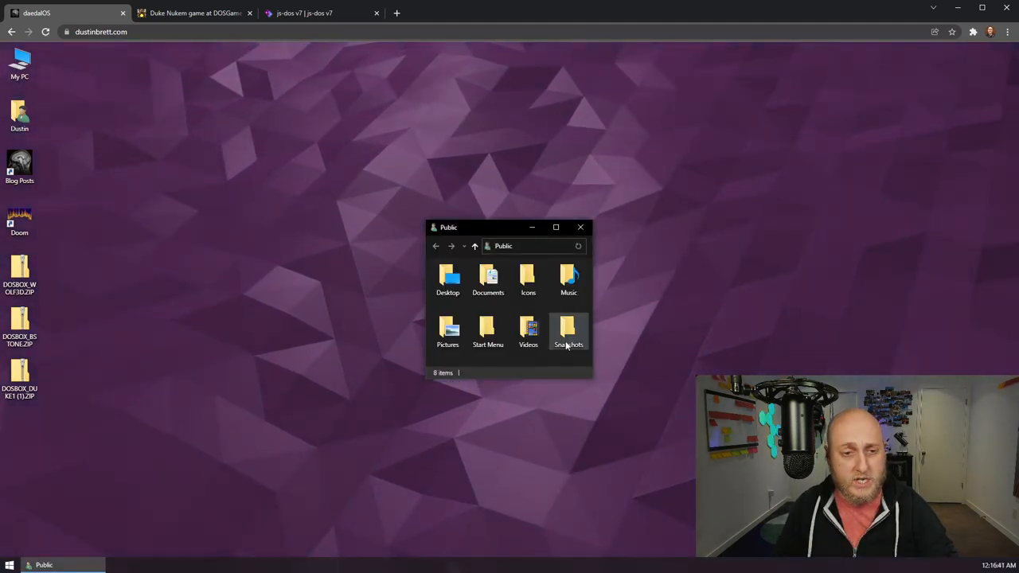
{"action": "double_click", "coordinate": [568, 329]}
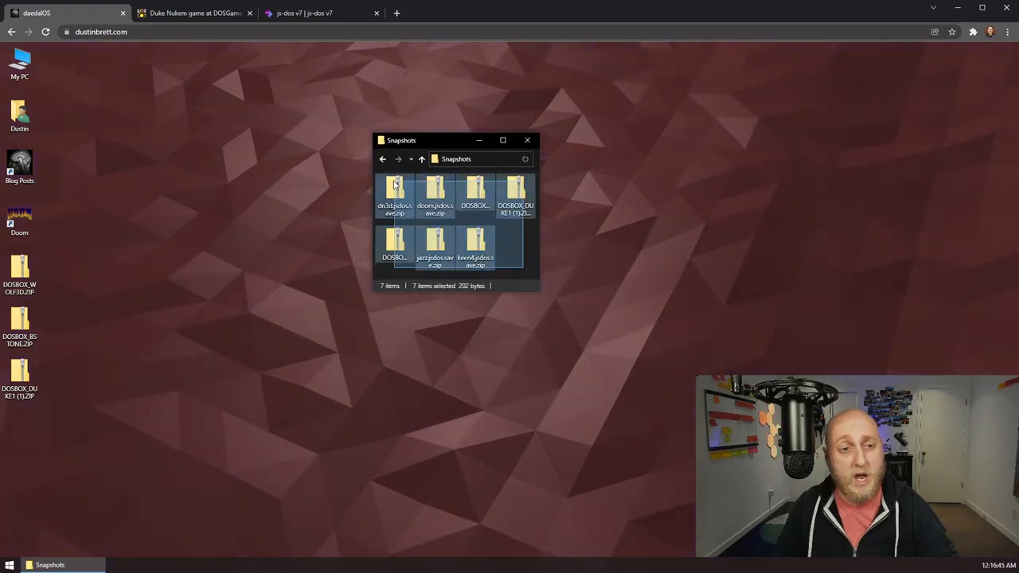
{"action": "left_click", "coordinate": [359, 404]}
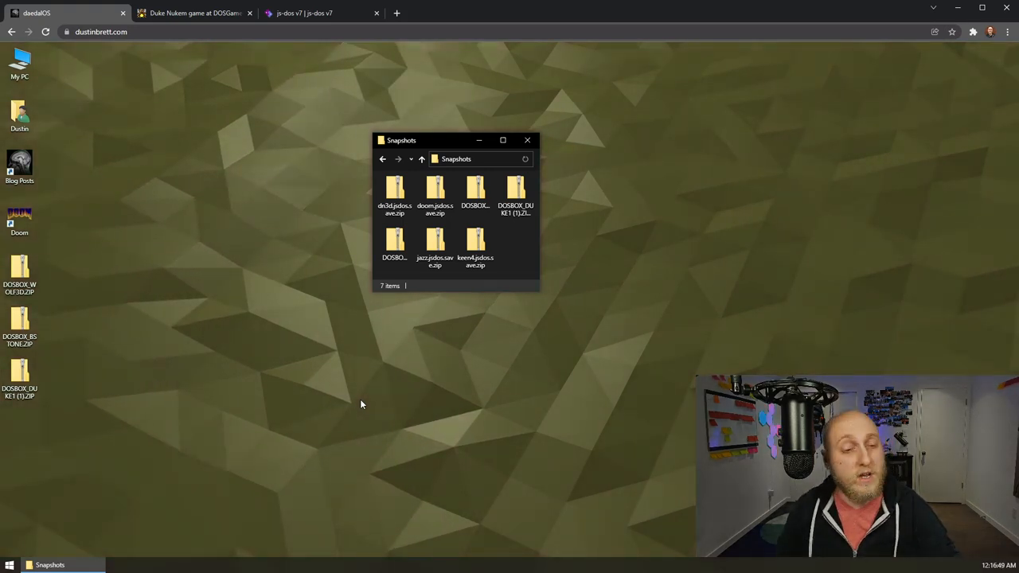
{"action": "mouse_move", "coordinate": [682, 360]}
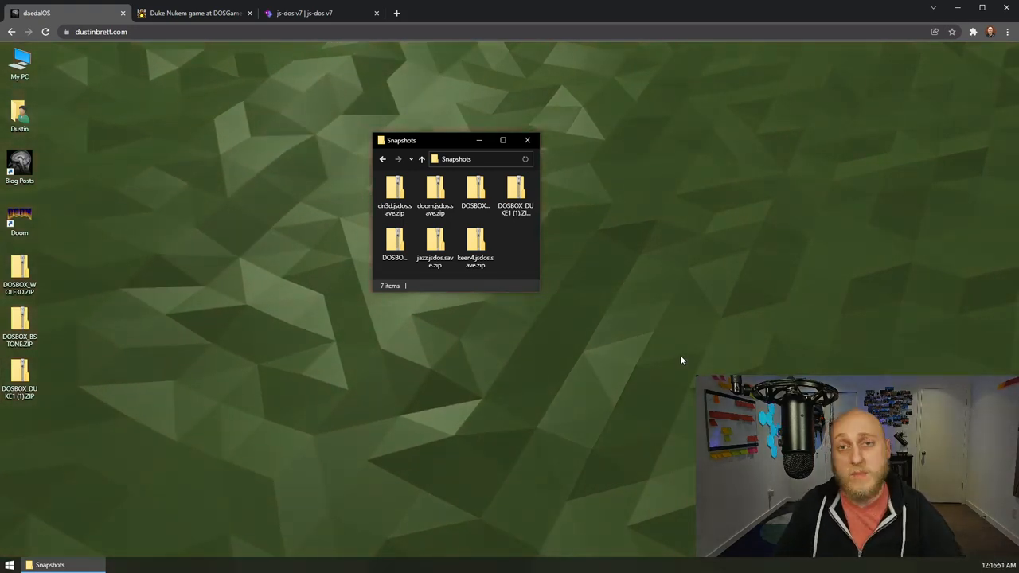